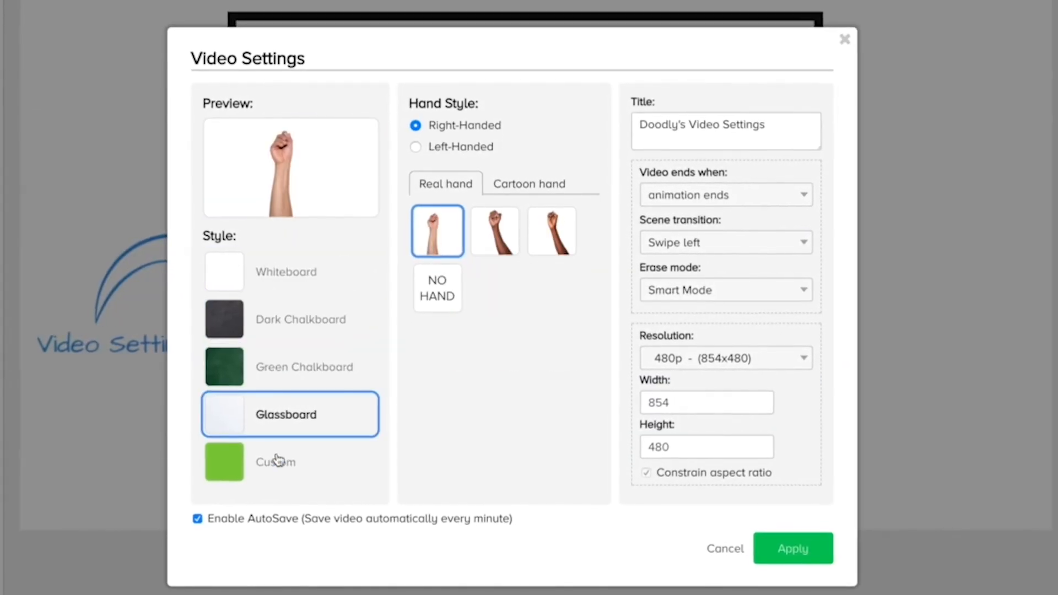
- Close the Video Settings dialog to return to the hand-drawn Video Settings scene and timeline
left_click(792, 548)
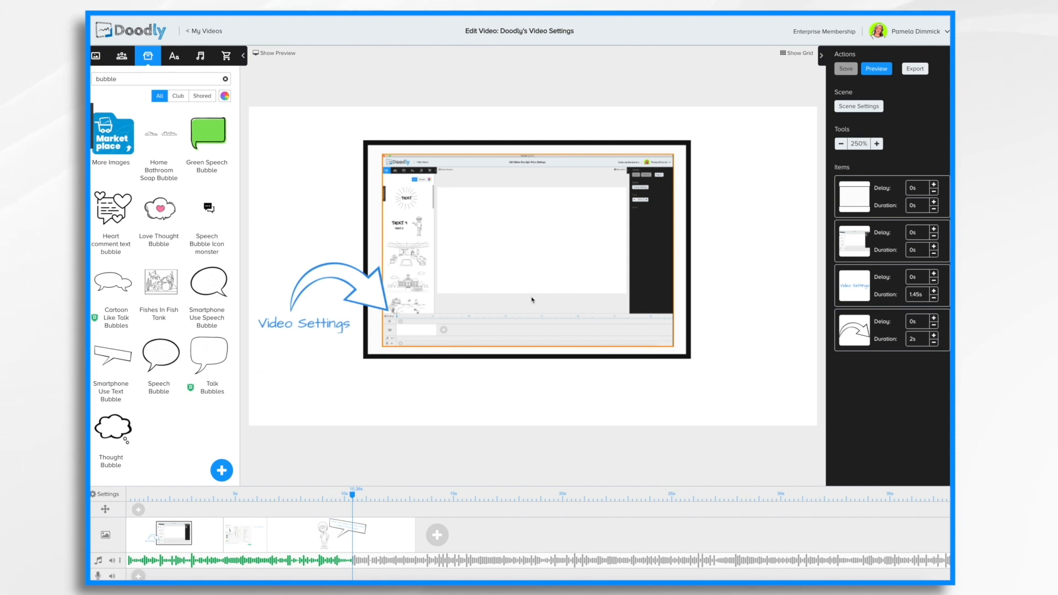
mouse_move(266, 341)
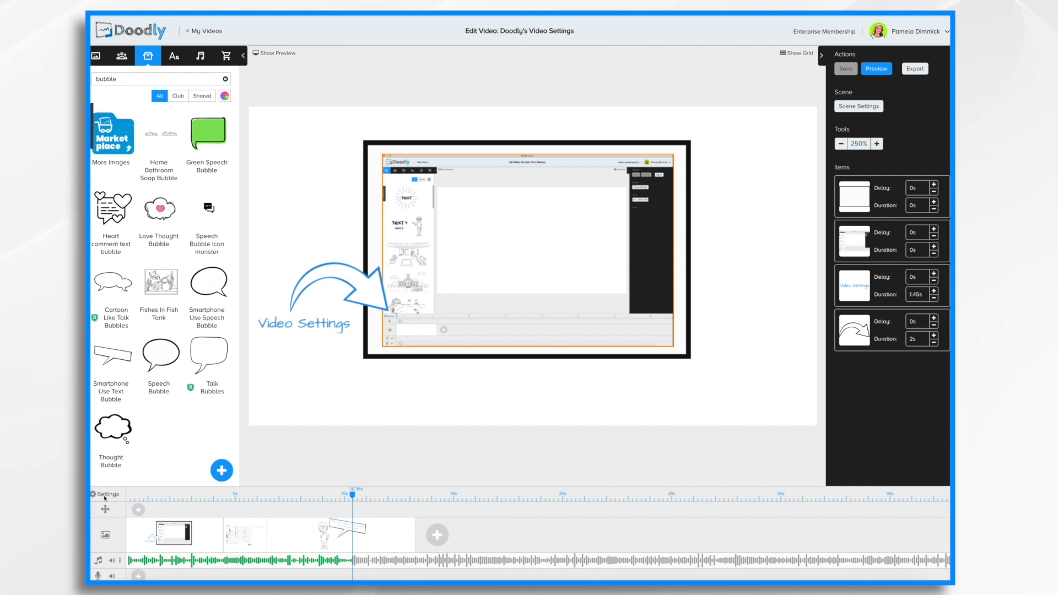
left_click(105, 498)
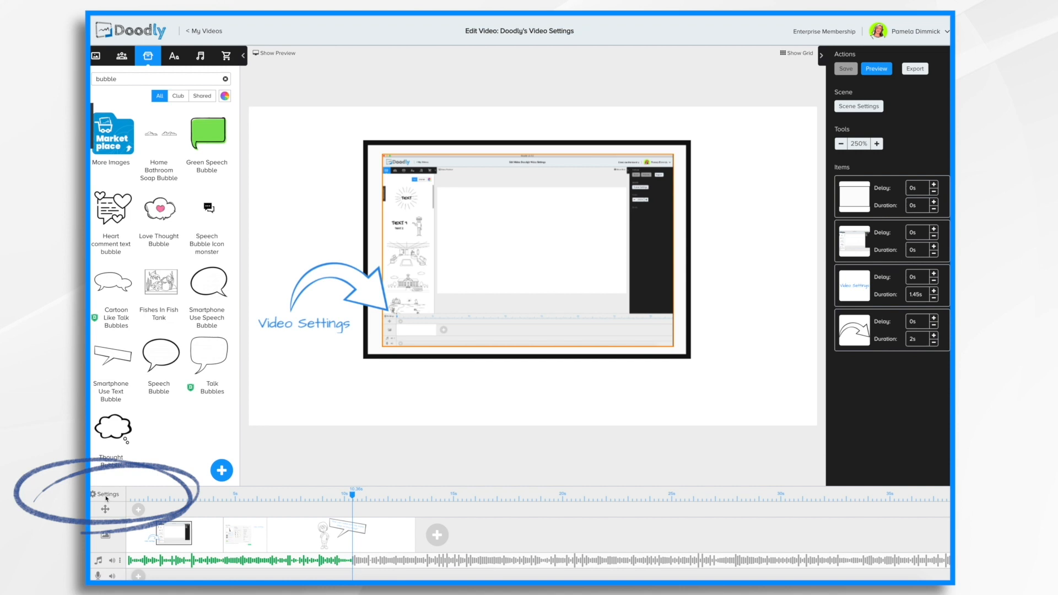
mouse_move(535, 252)
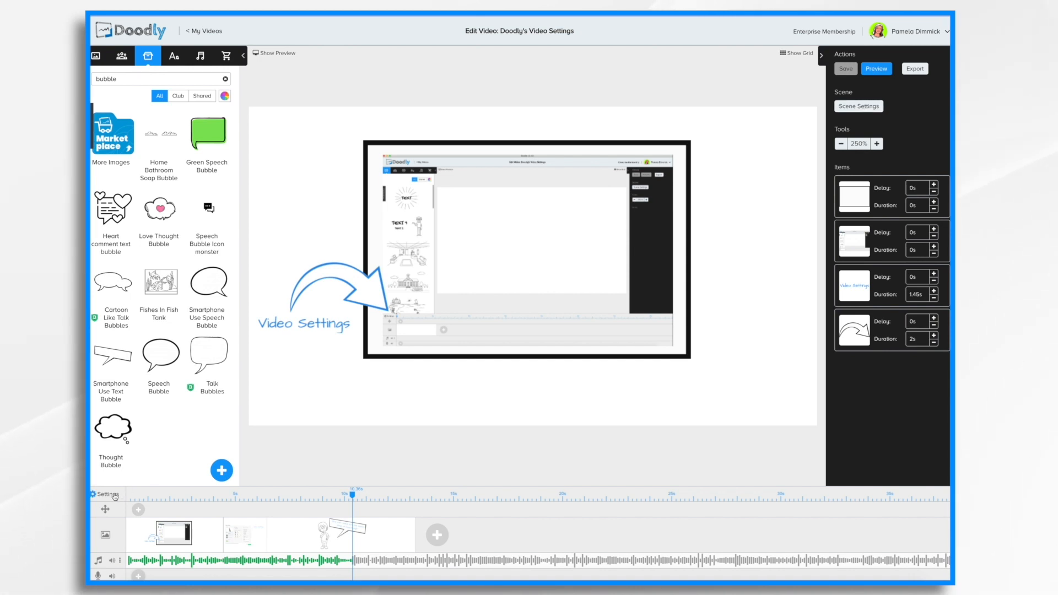
- Reopen Video Settings and try the Custom, Green Chalkboard and Dark Chalkboard styles, ending on Whiteboard
left_click(105, 495)
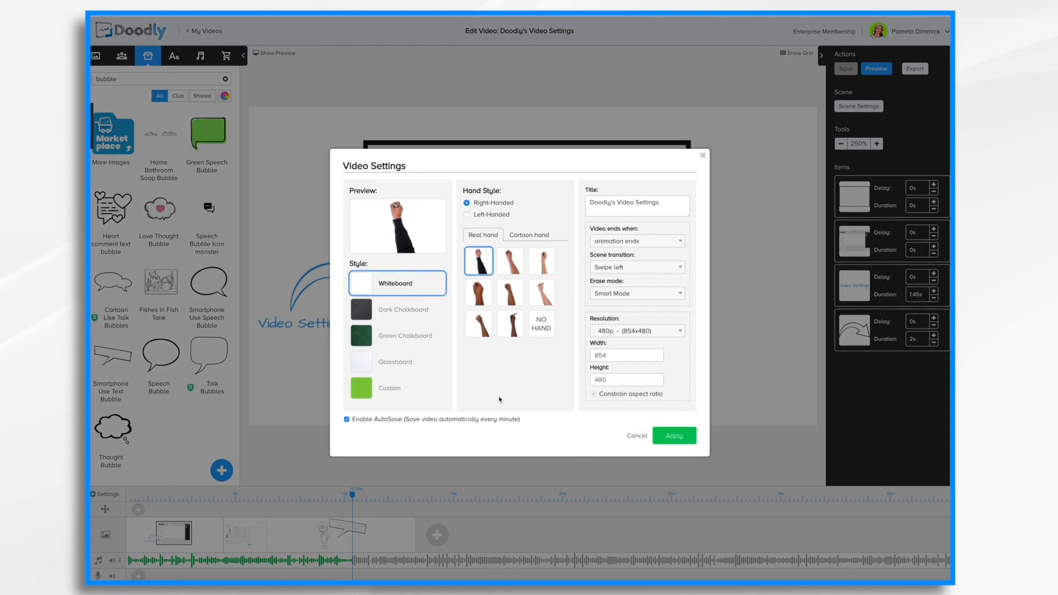
mouse_move(553, 358)
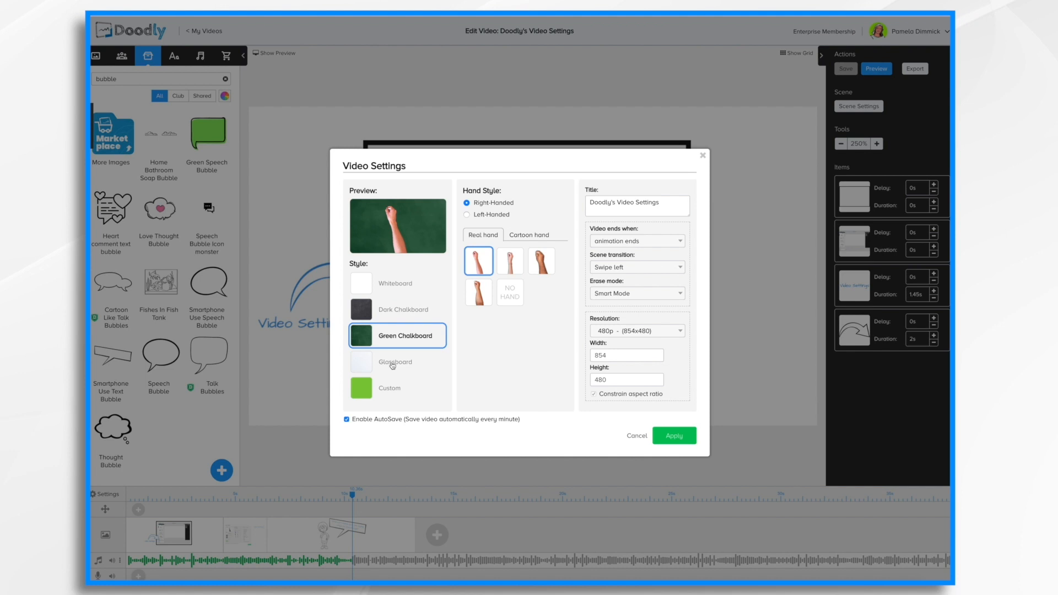
left_click(388, 387)
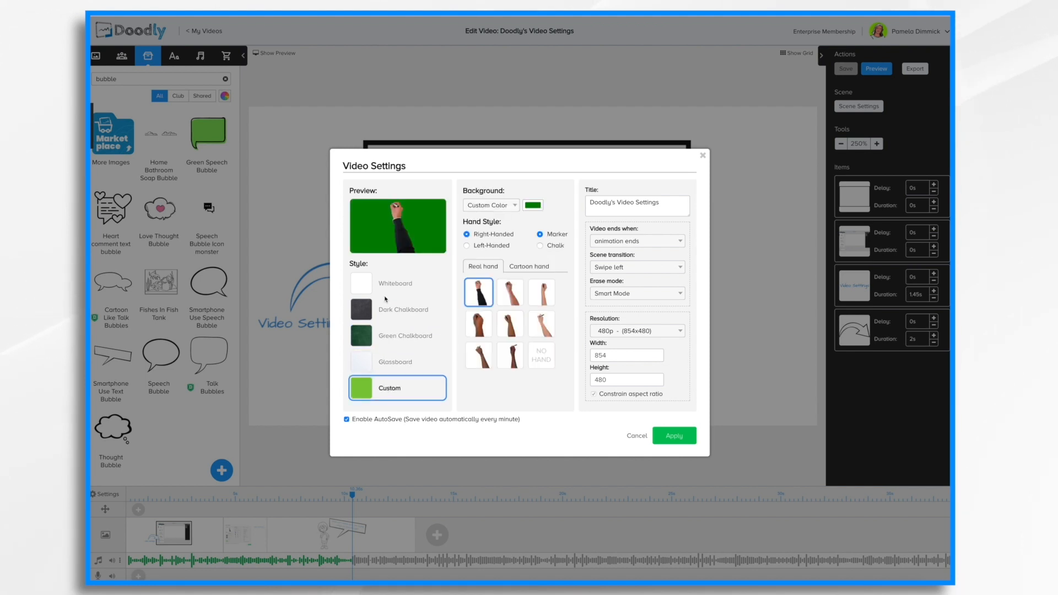
left_click(397, 309)
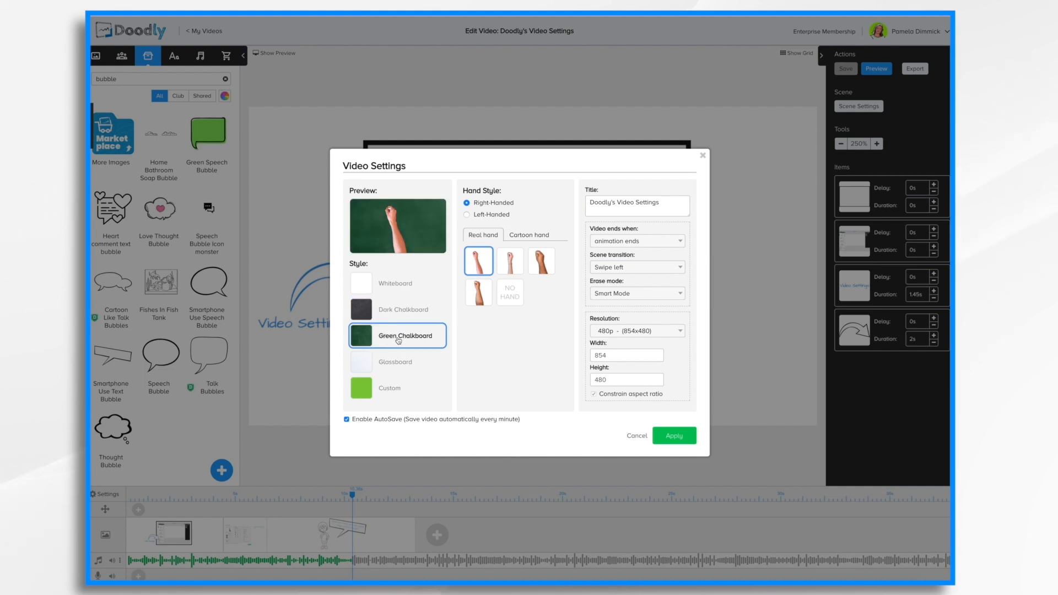
left_click(388, 387)
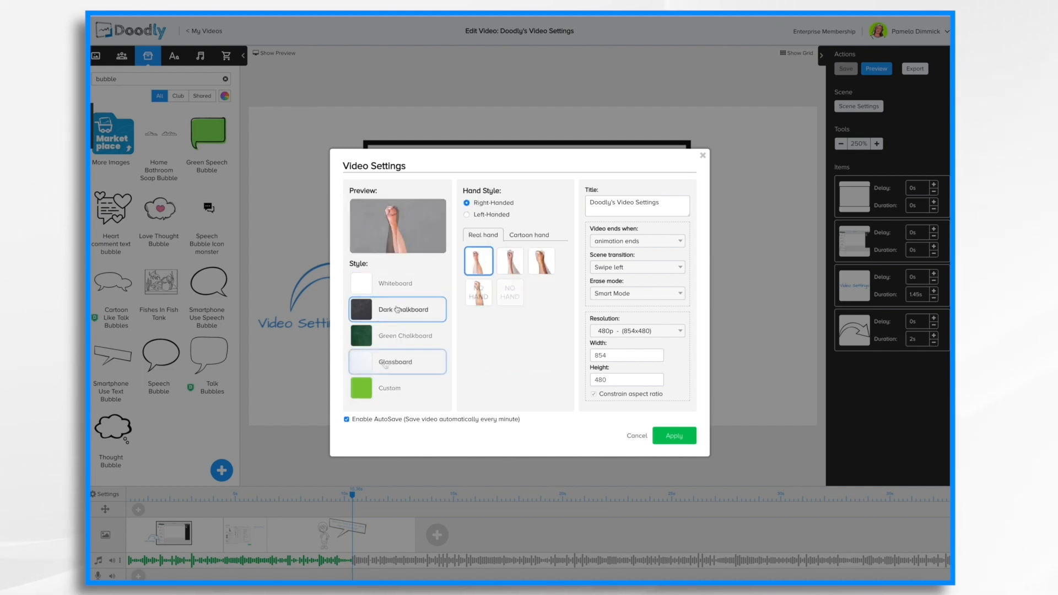
left_click(397, 283)
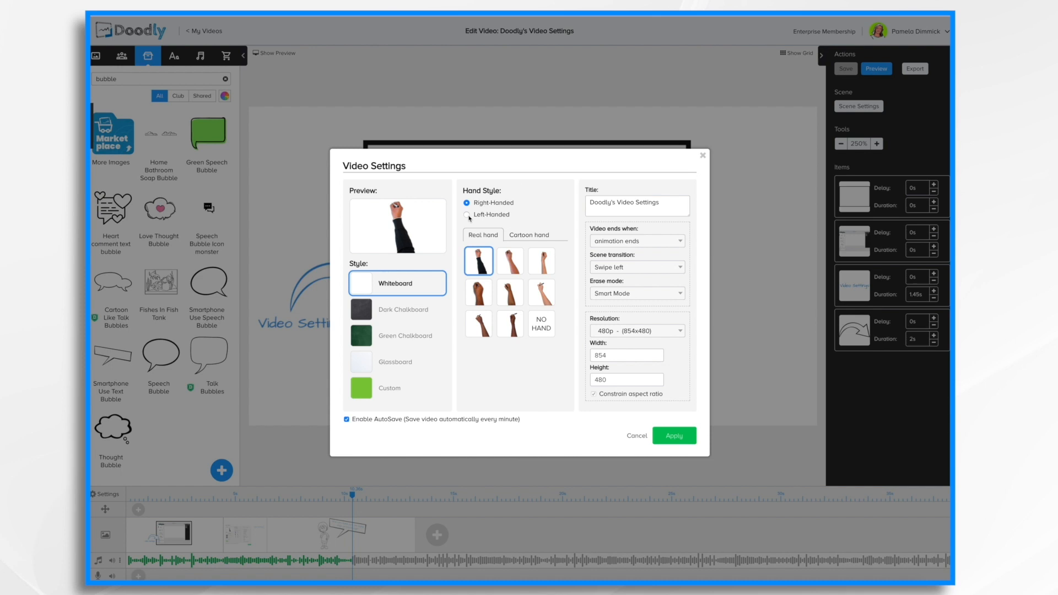
- Set the drawing hand to Left-Handed after briefly switching back to Right-Handed
left_click(466, 215)
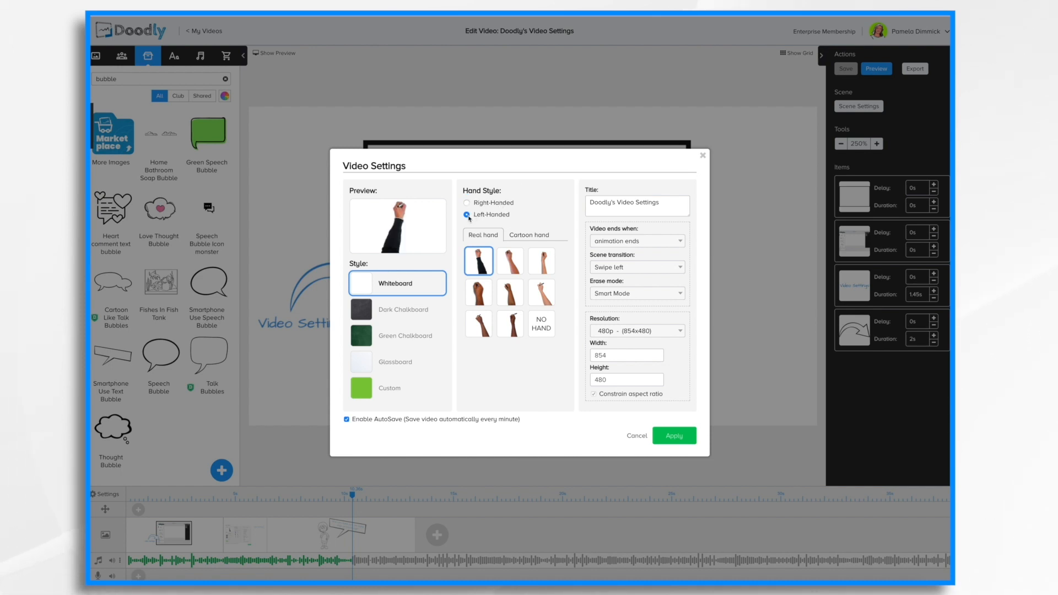
left_click(466, 202)
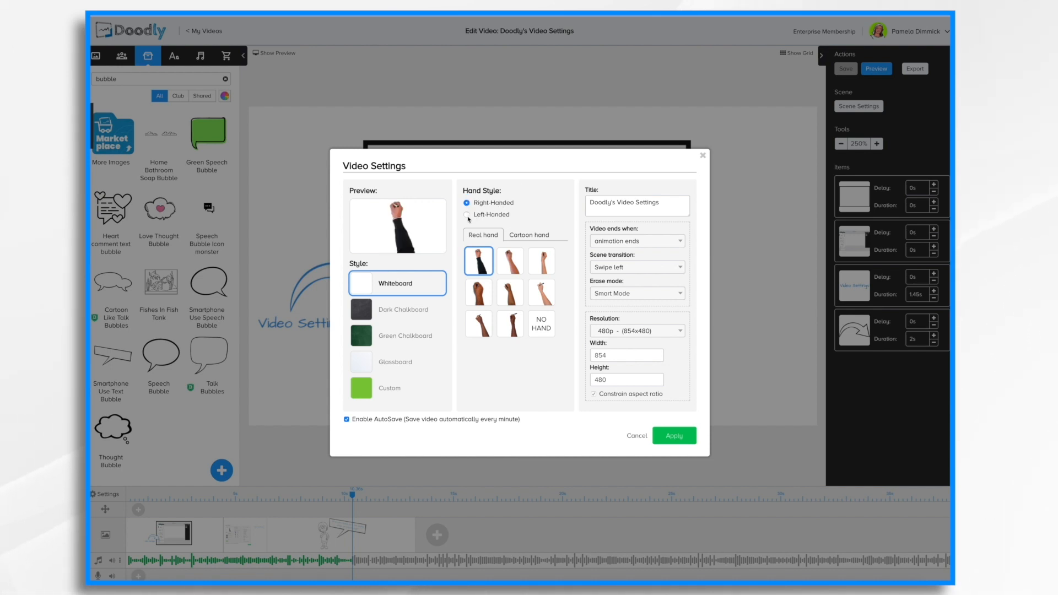
left_click(467, 215)
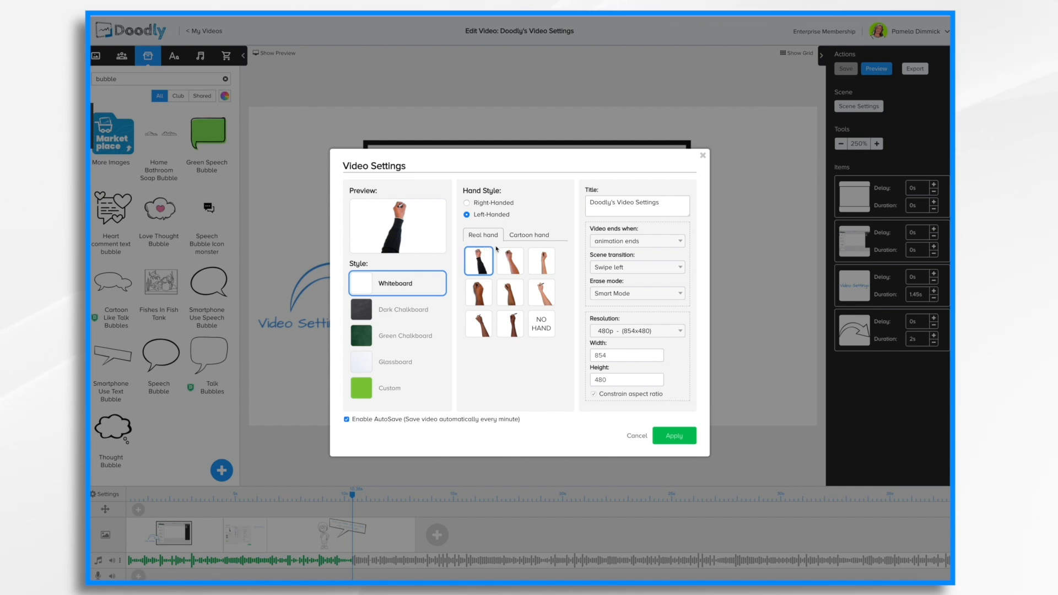
- Try several real drawing hands, including the No Hand option
left_click(509, 261)
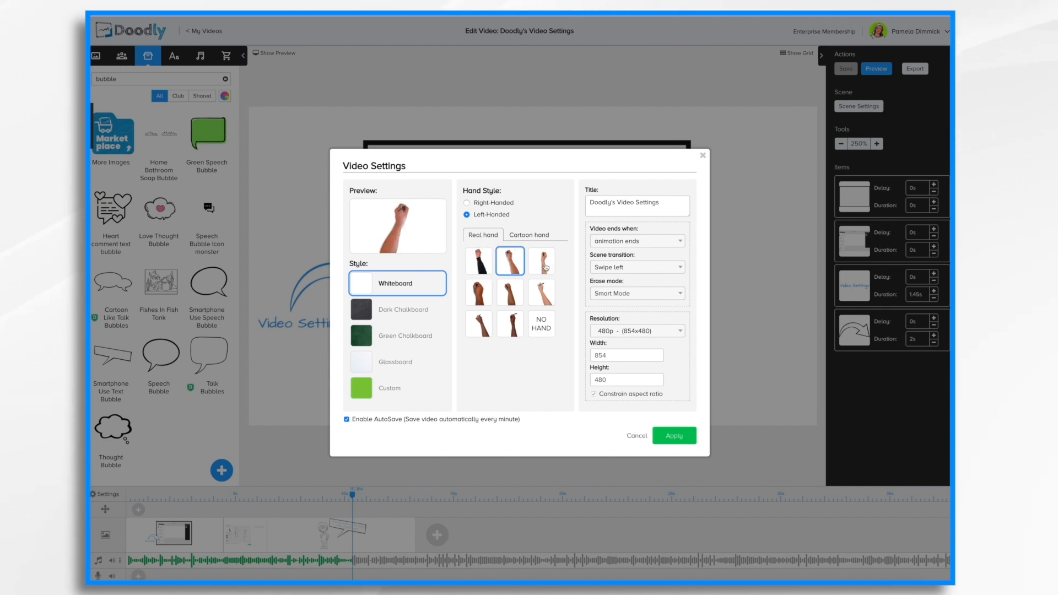
left_click(478, 292)
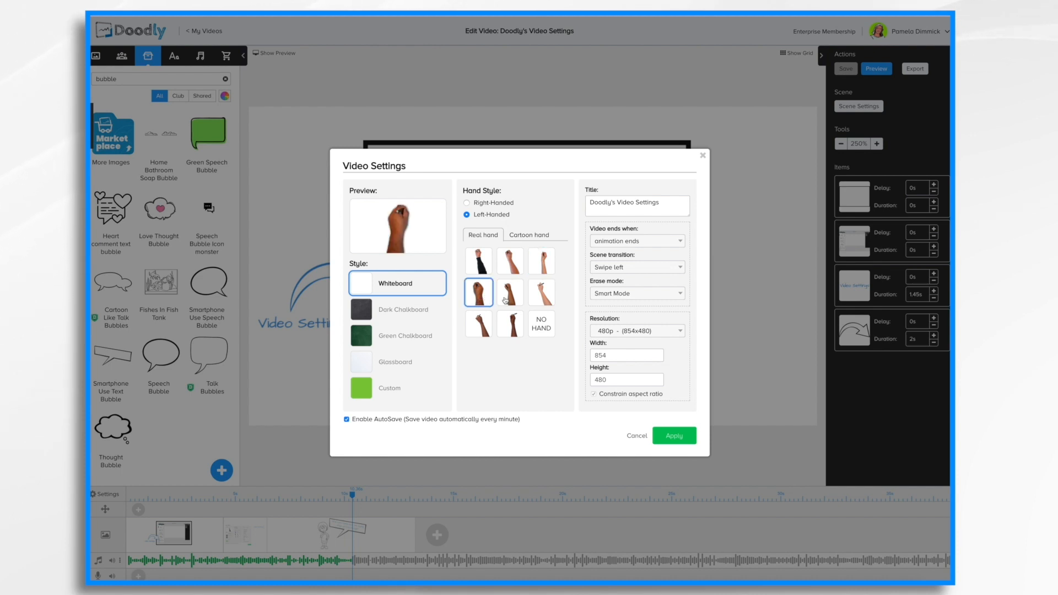
left_click(541, 291)
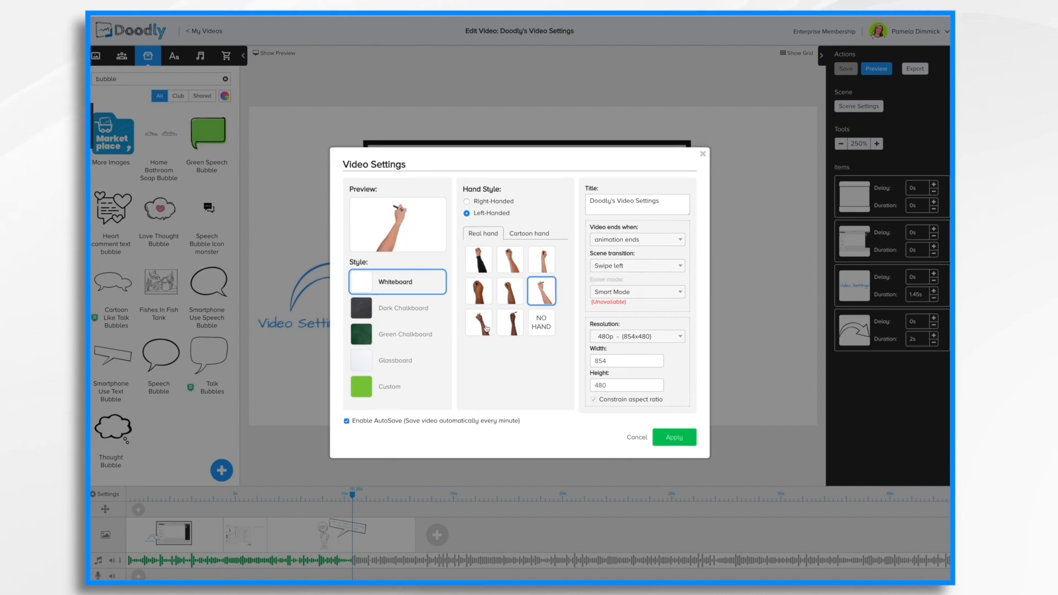
left_click(511, 322)
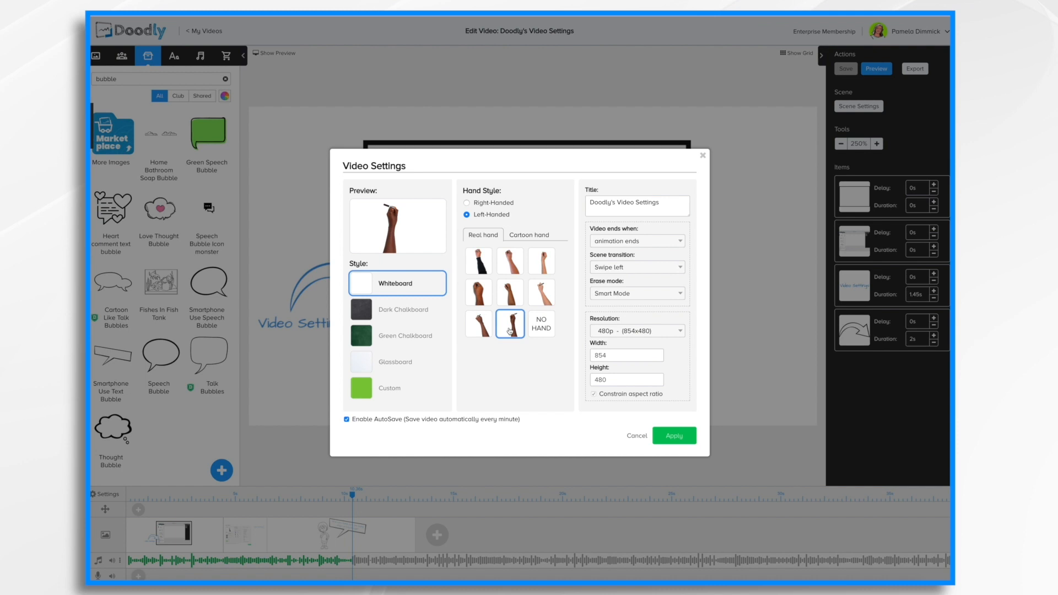
left_click(541, 322)
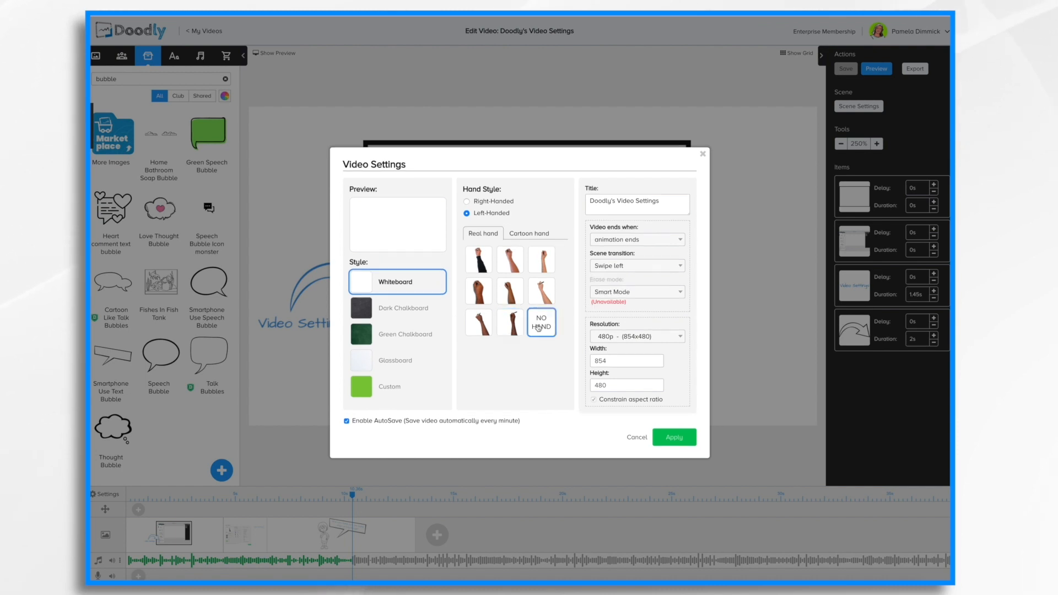
left_click(541, 261)
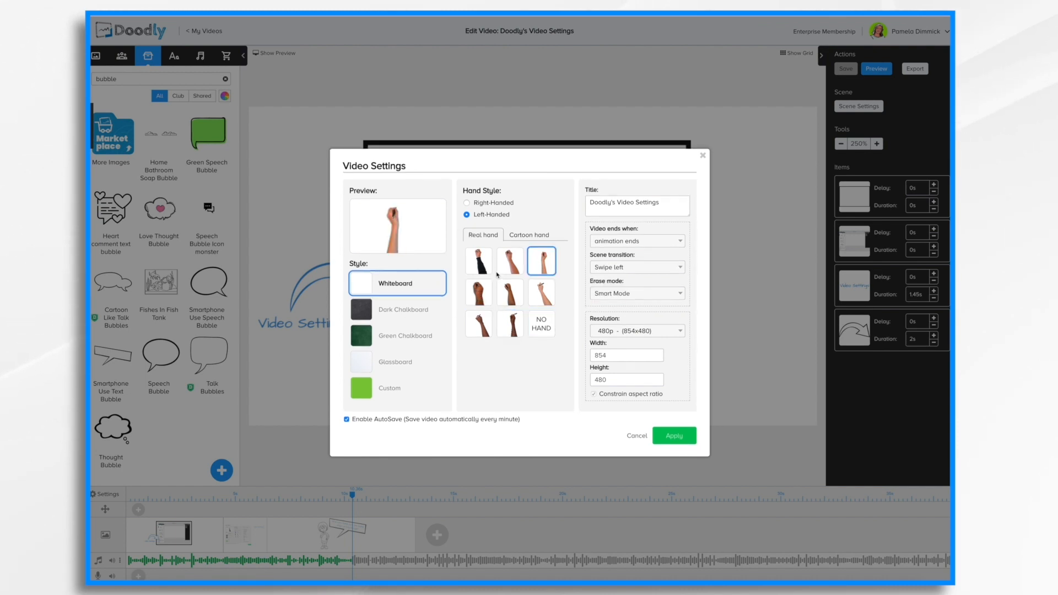
left_click(478, 261)
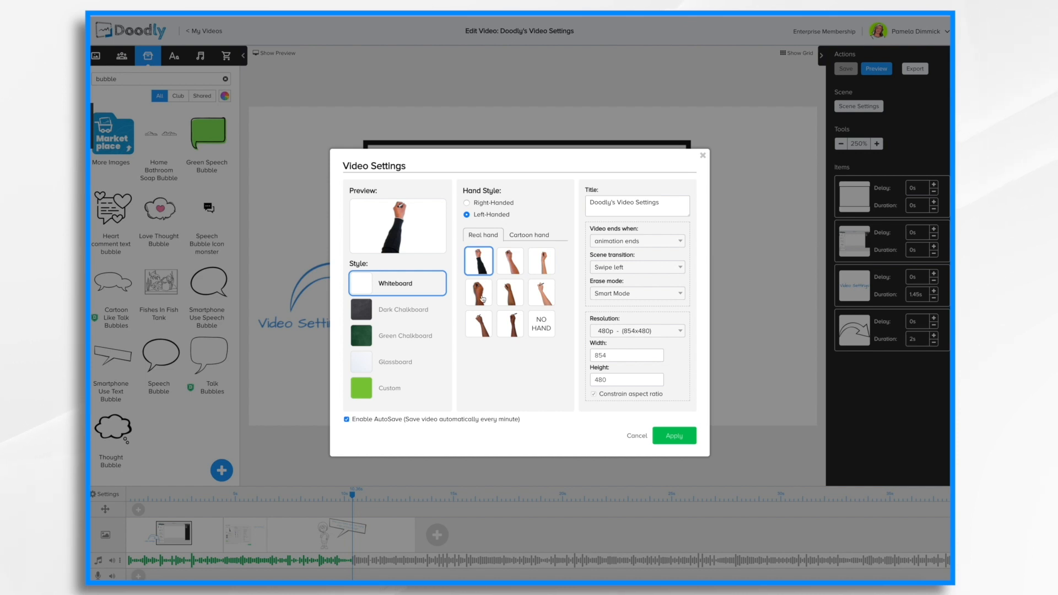
left_click(509, 324)
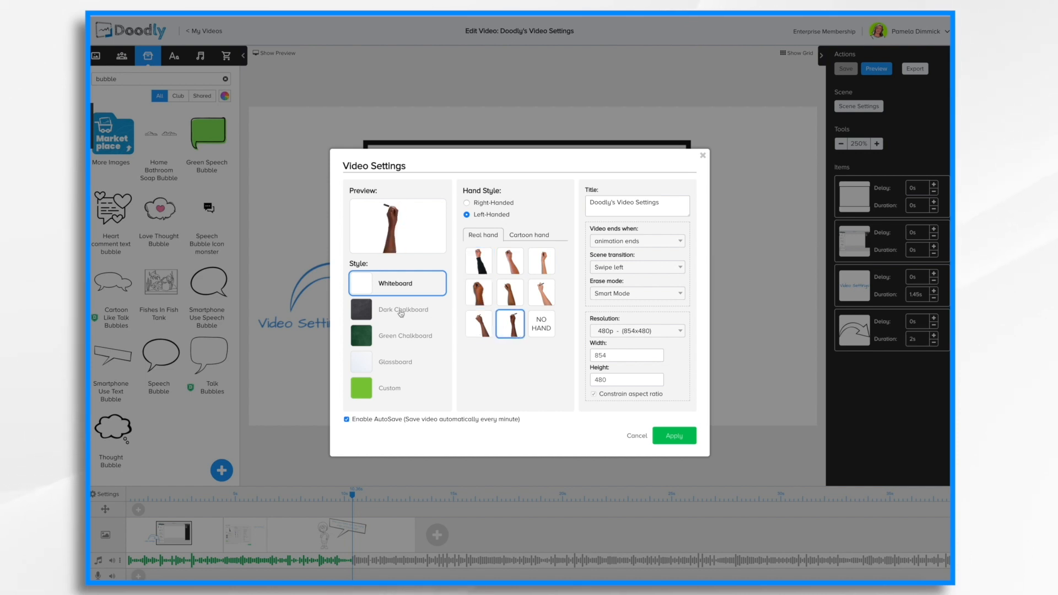
- Cycle through the Dark Chalkboard, Green Chalkboard, Glassboard and Custom board styles
left_click(397, 309)
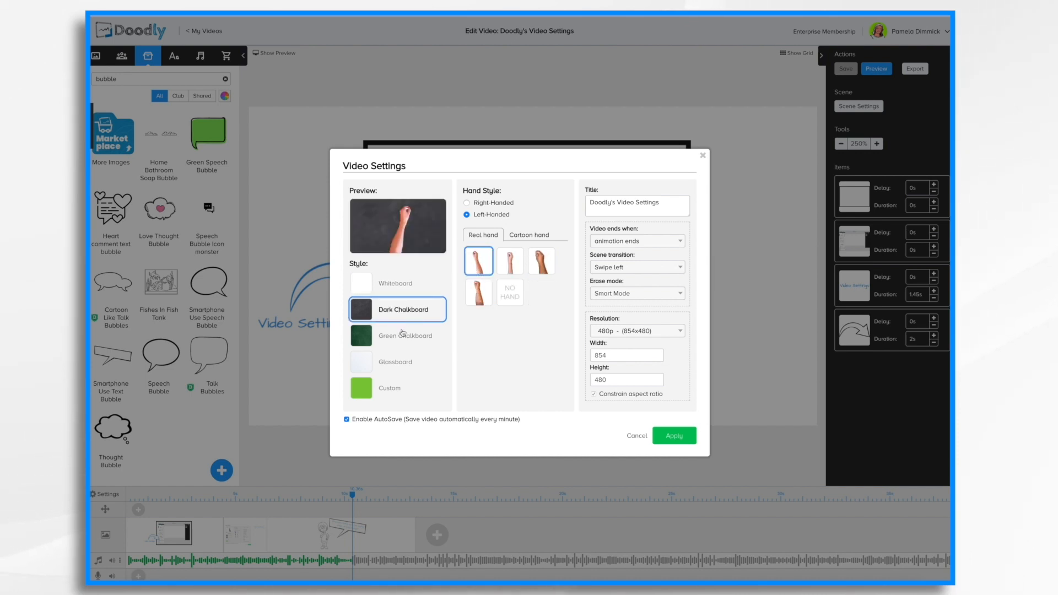
left_click(398, 335)
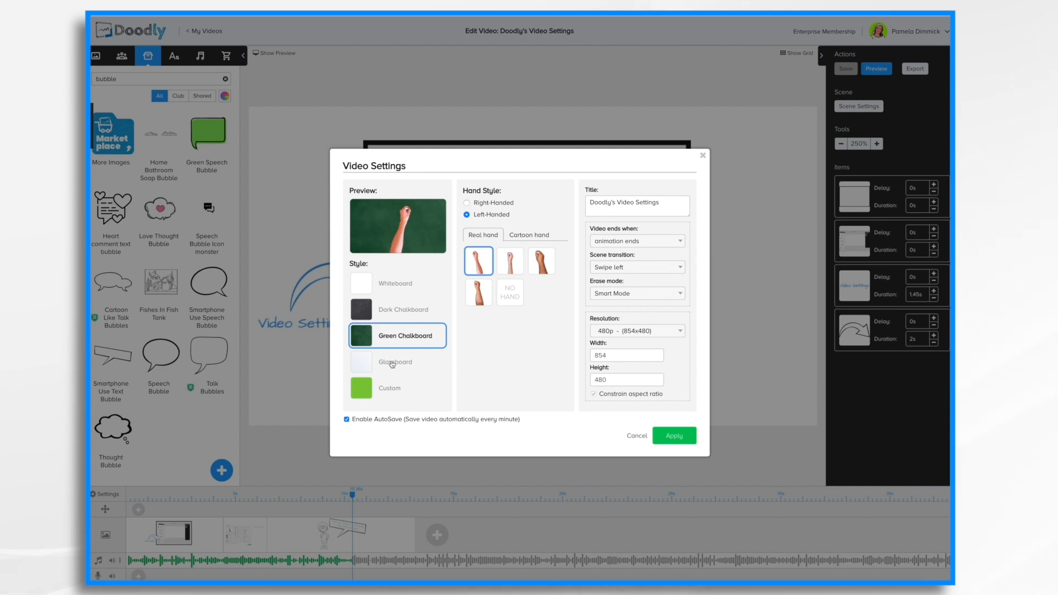
left_click(397, 362)
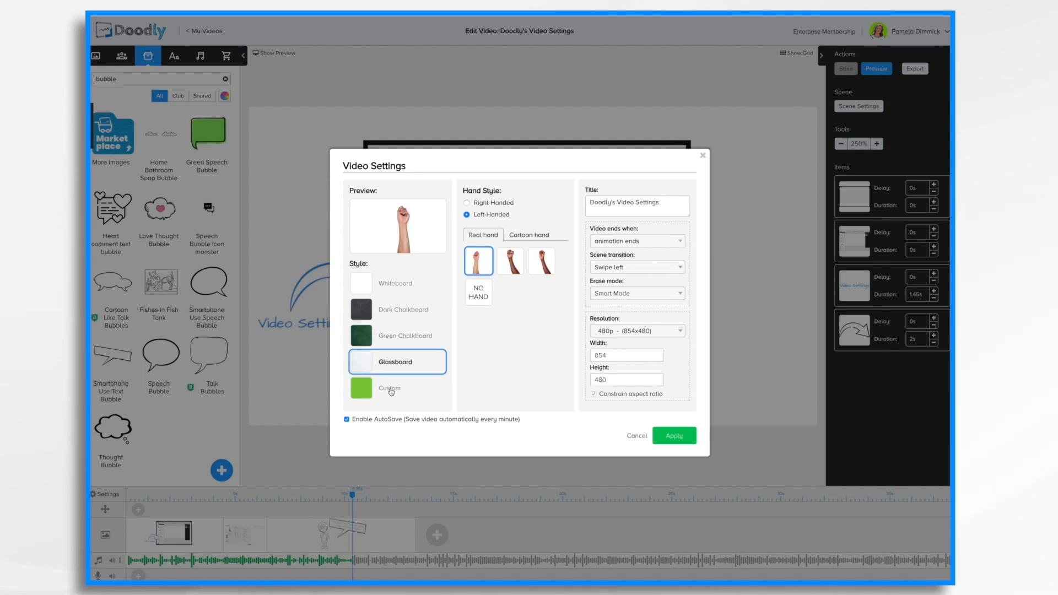
left_click(389, 387)
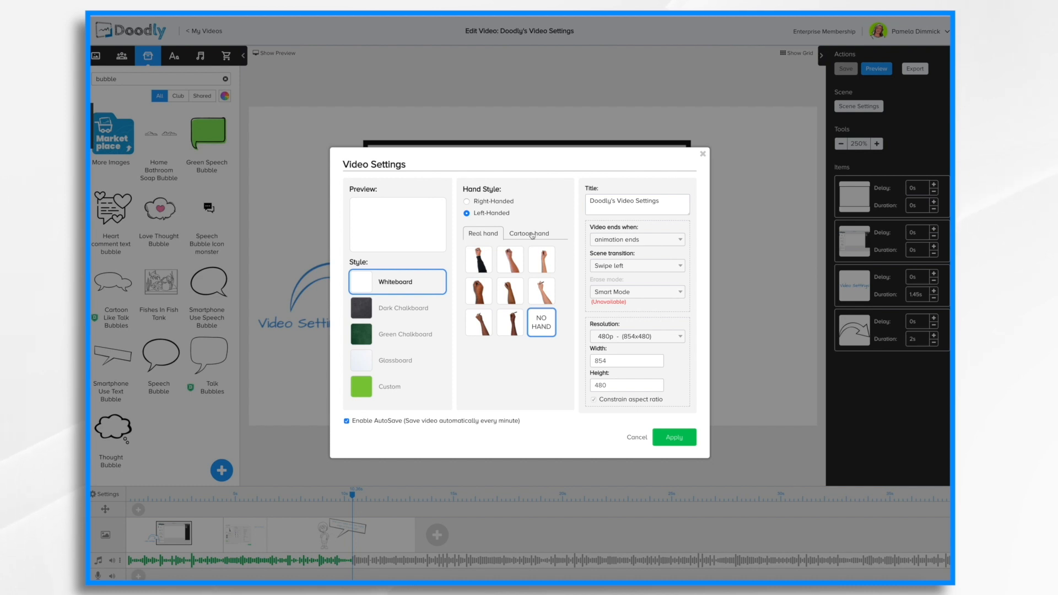
- Try the blue-, yellow- and red-sleeved cartoon hands, then switch to Dark Chalkboard with a cartoon hand
left_click(529, 233)
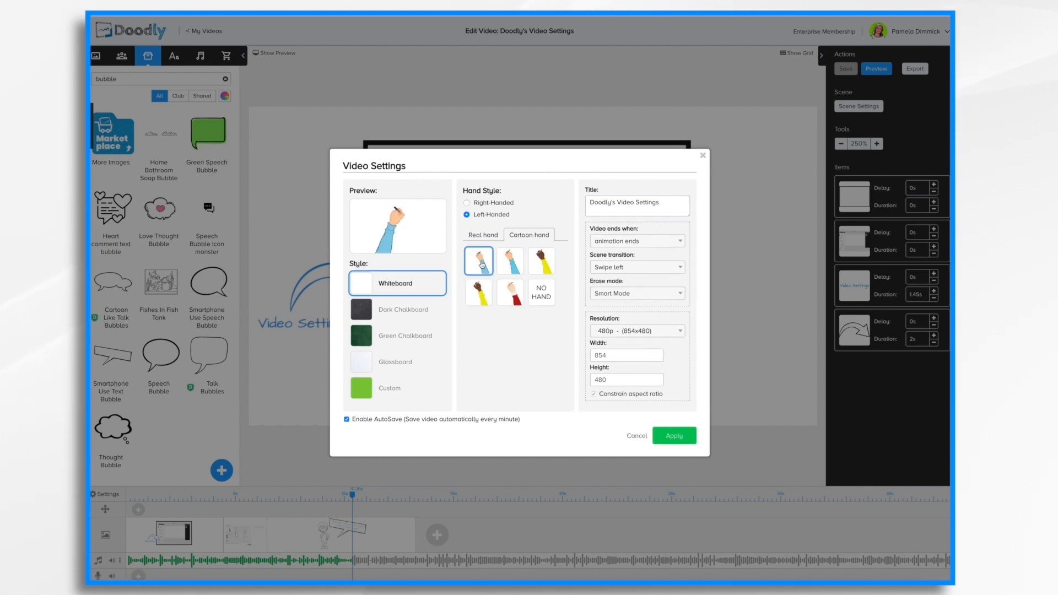
left_click(510, 261)
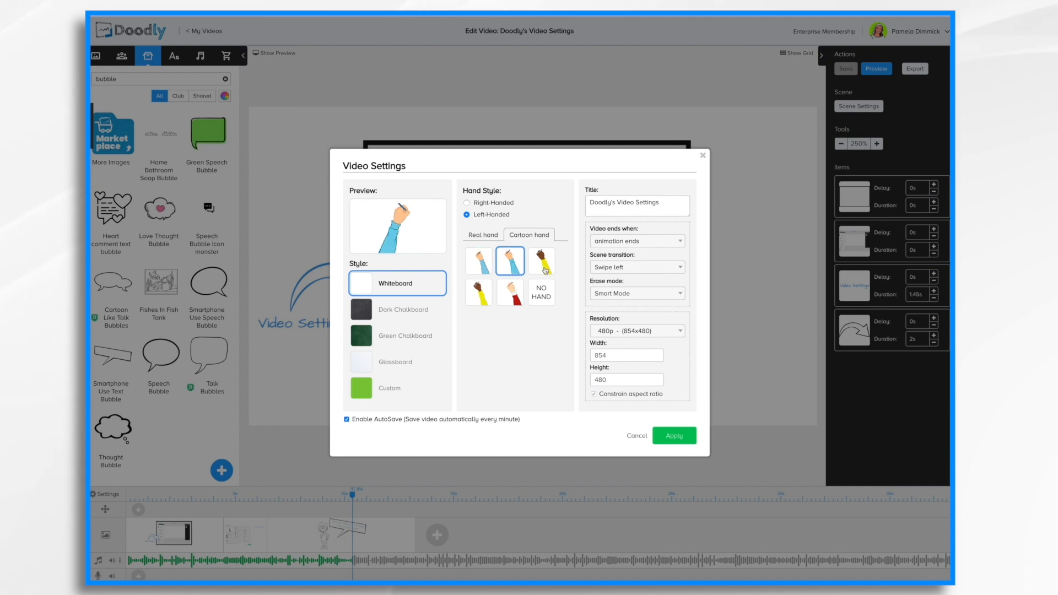
left_click(478, 292)
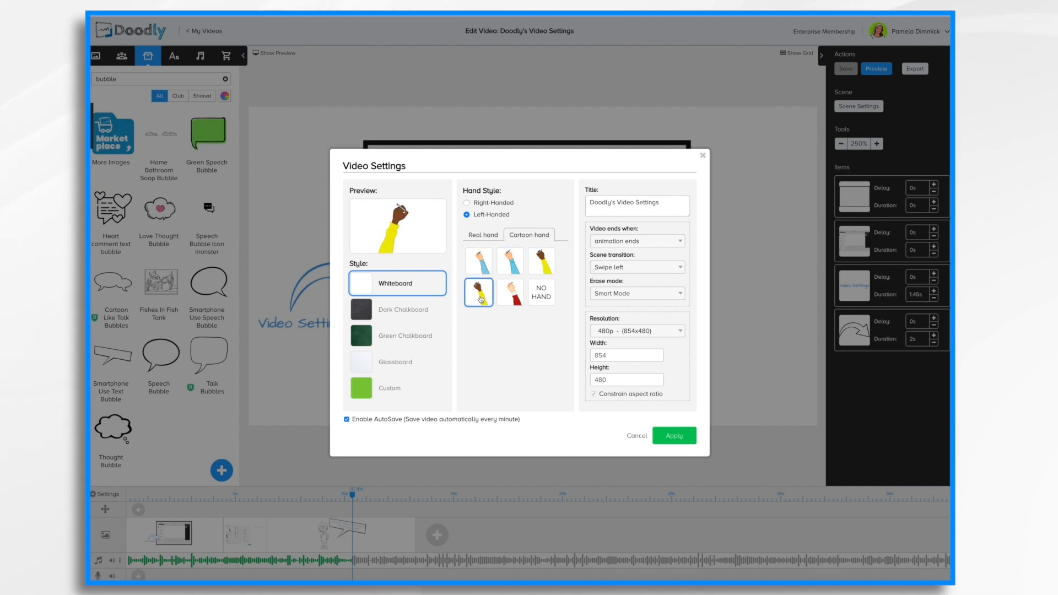
left_click(510, 293)
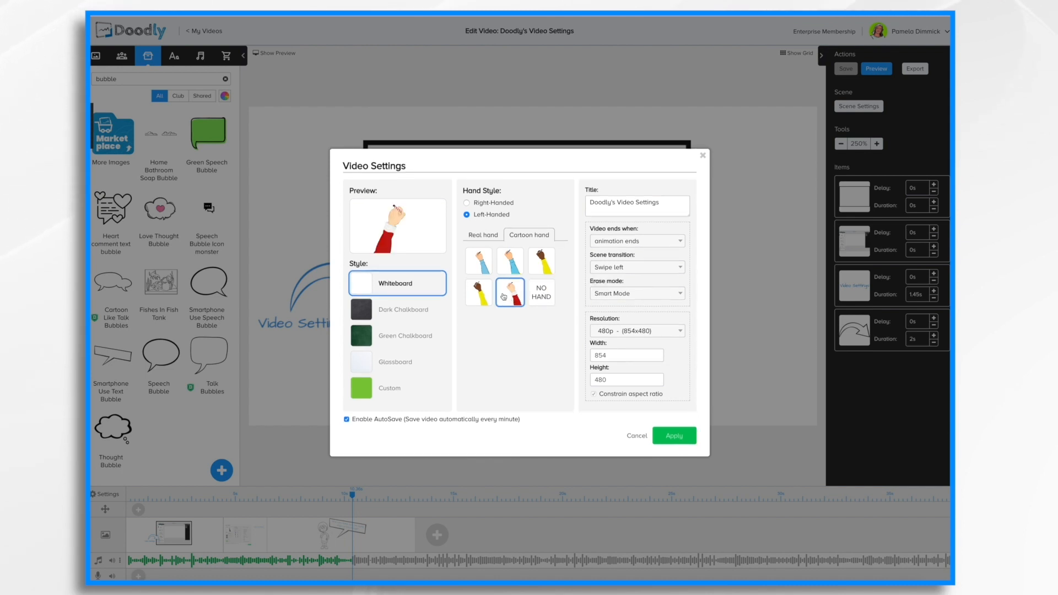
left_click(397, 310)
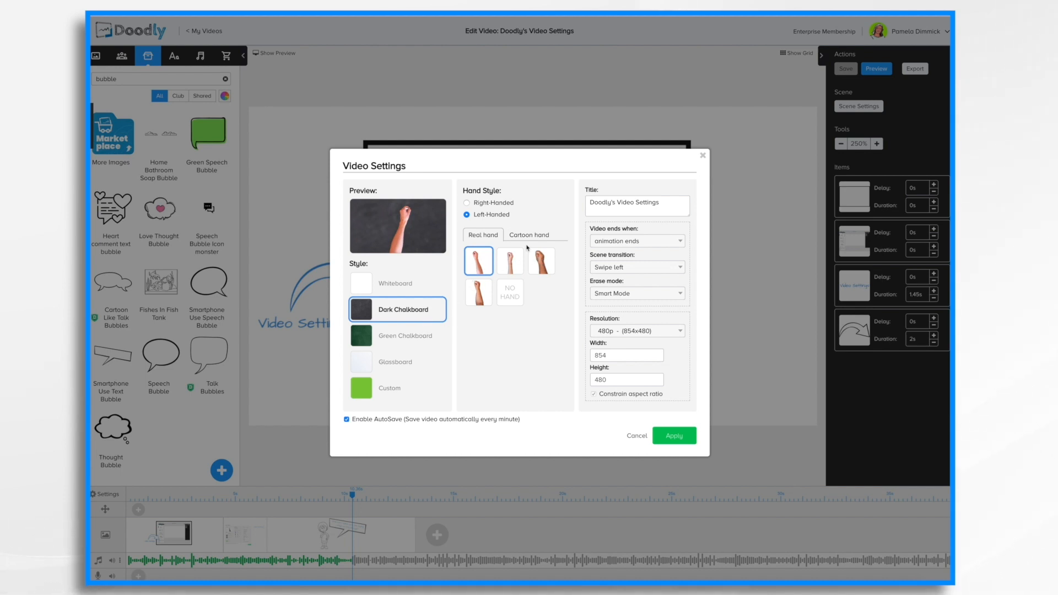
left_click(529, 234)
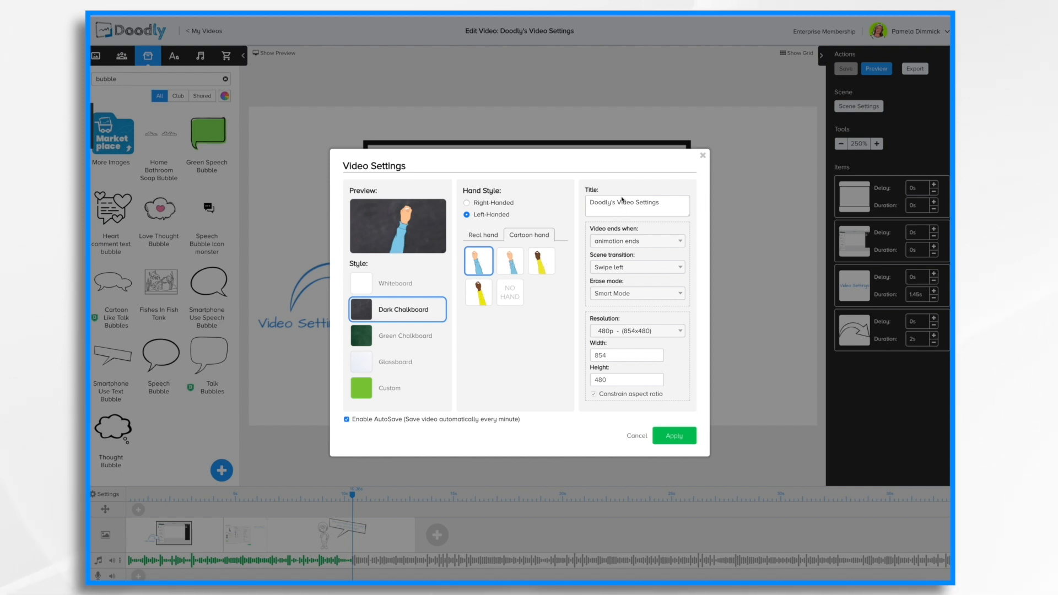
- Rename the video title to 'Video Settings' and keep 'Video ends when' at animation ends
left_click(638, 204)
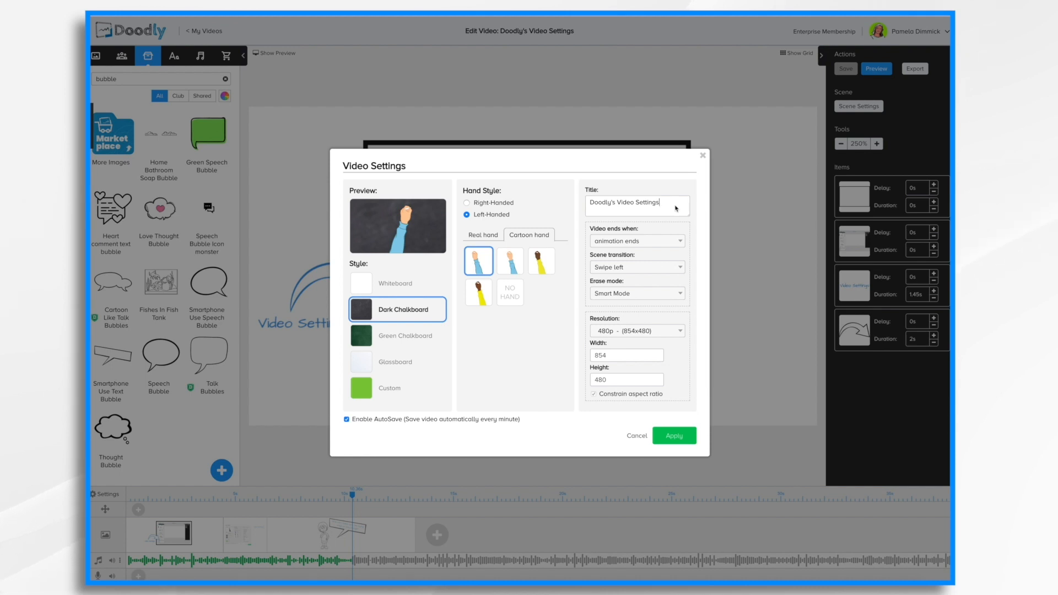
type("Video Settings")
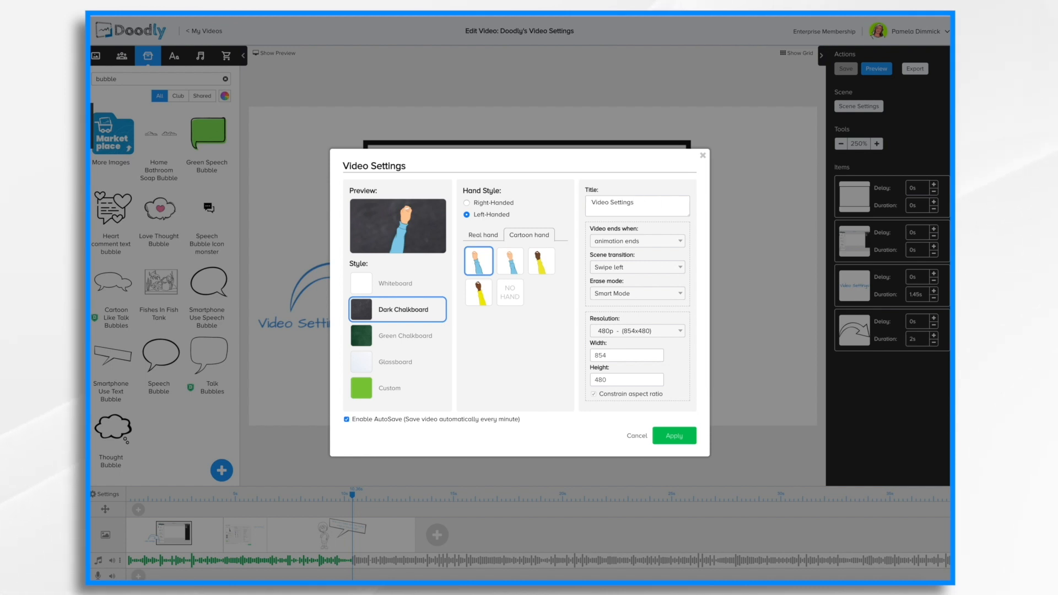
left_click(635, 202)
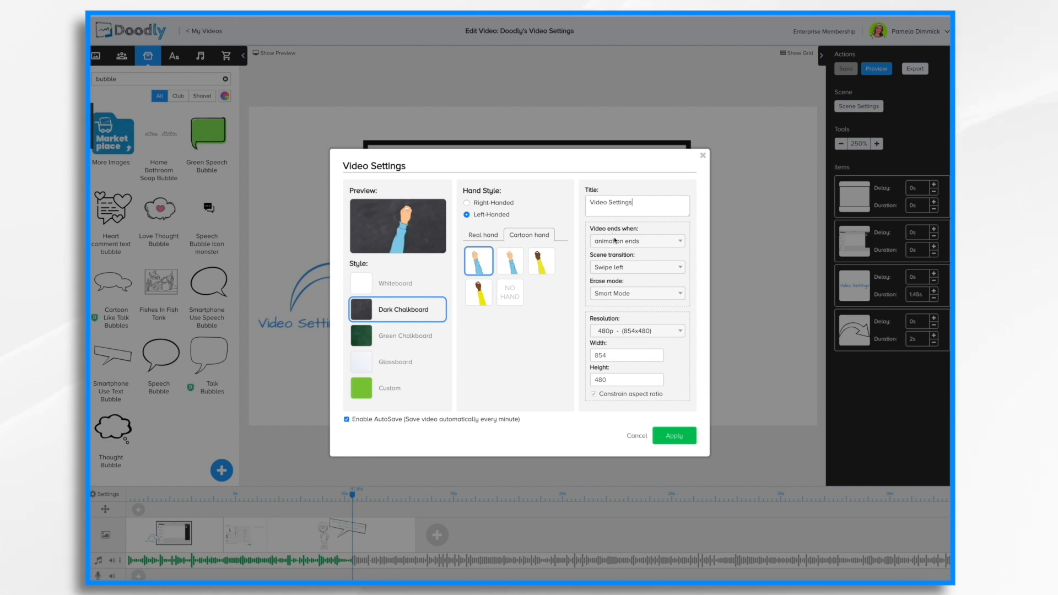
mouse_move(683, 300)
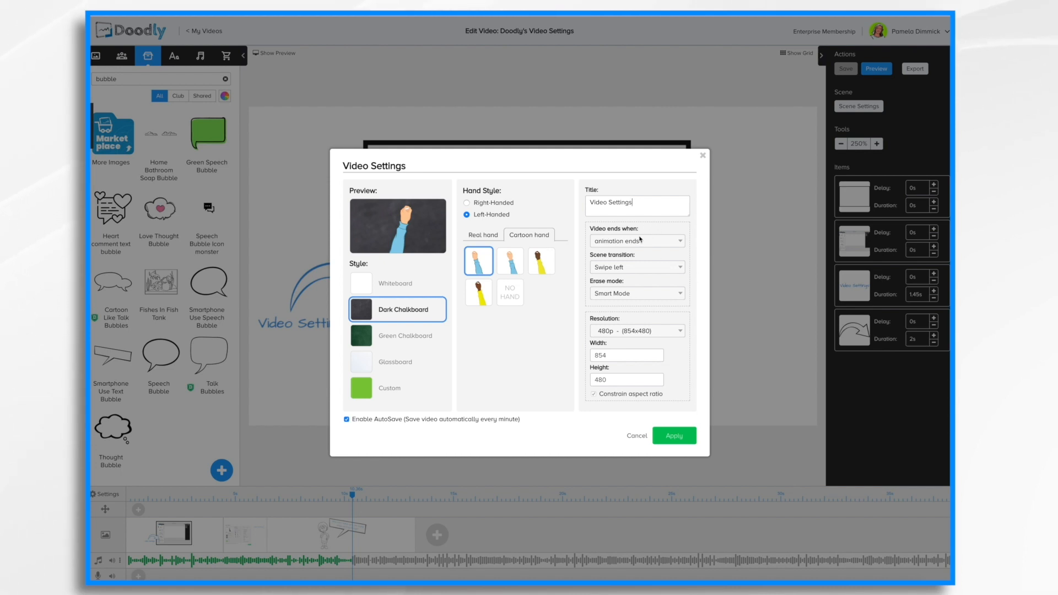
mouse_move(661, 245)
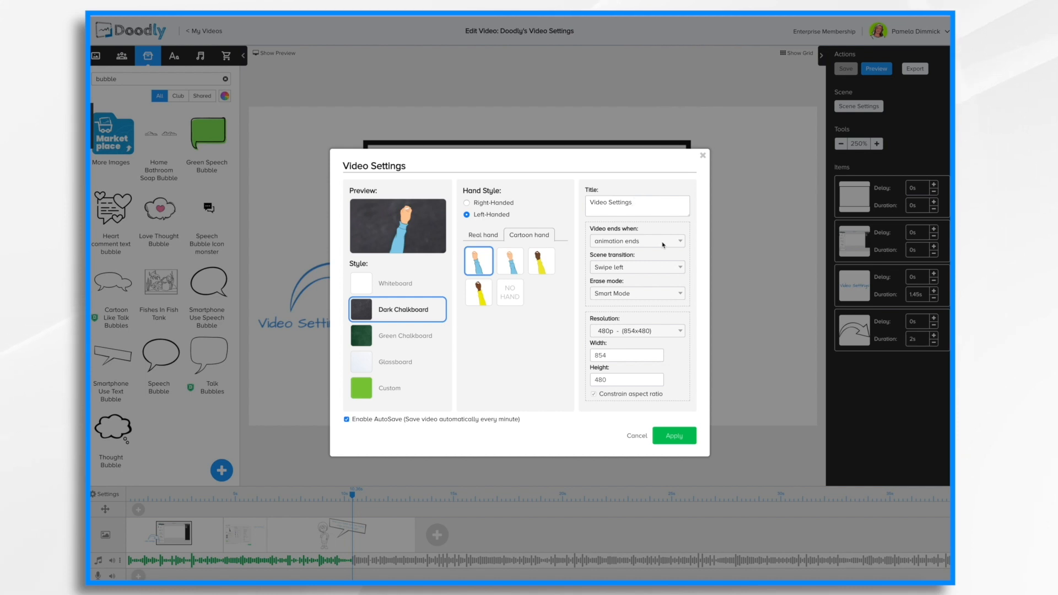
left_click(635, 241)
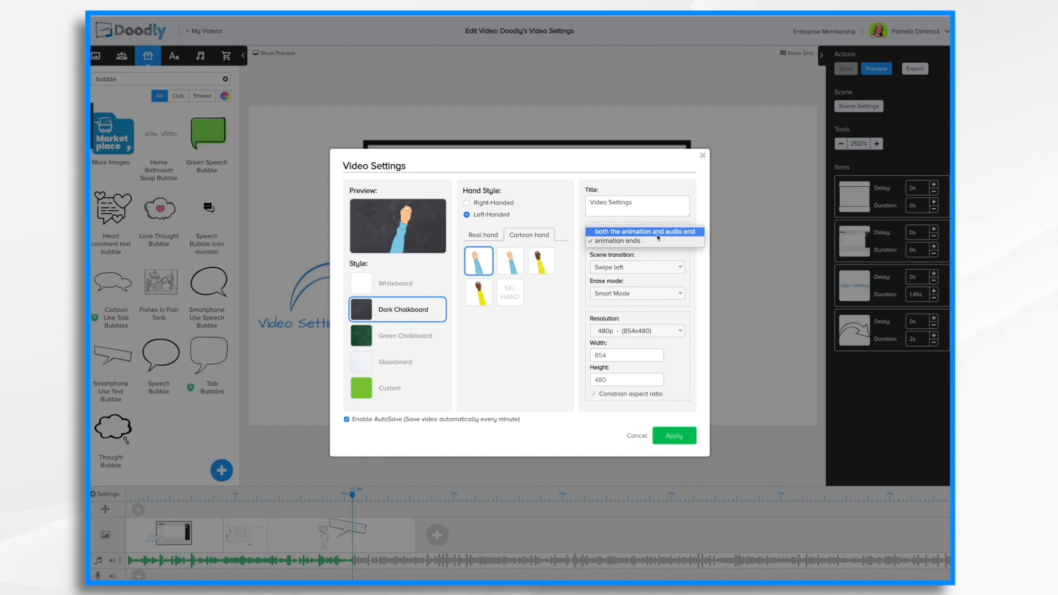
left_click(634, 241)
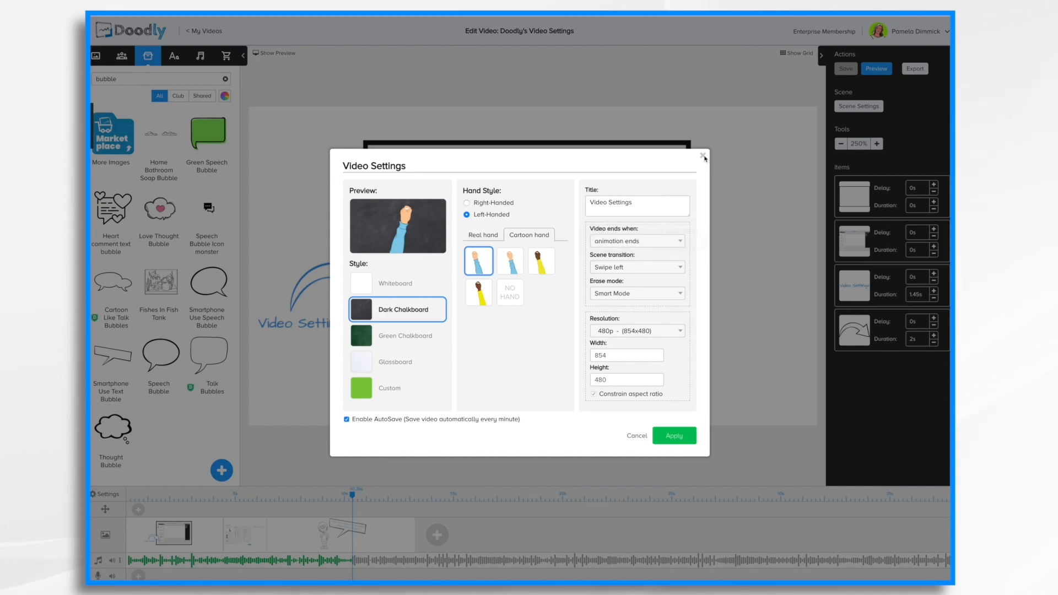
- Close Video Settings without applying changes and preview the scene
left_click(704, 156)
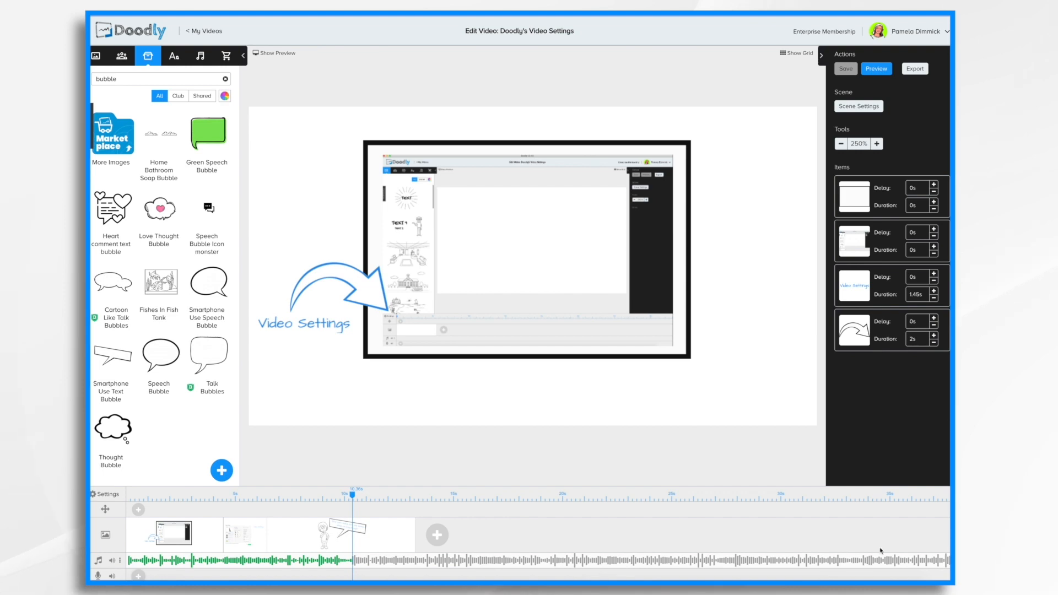
mouse_move(763, 358)
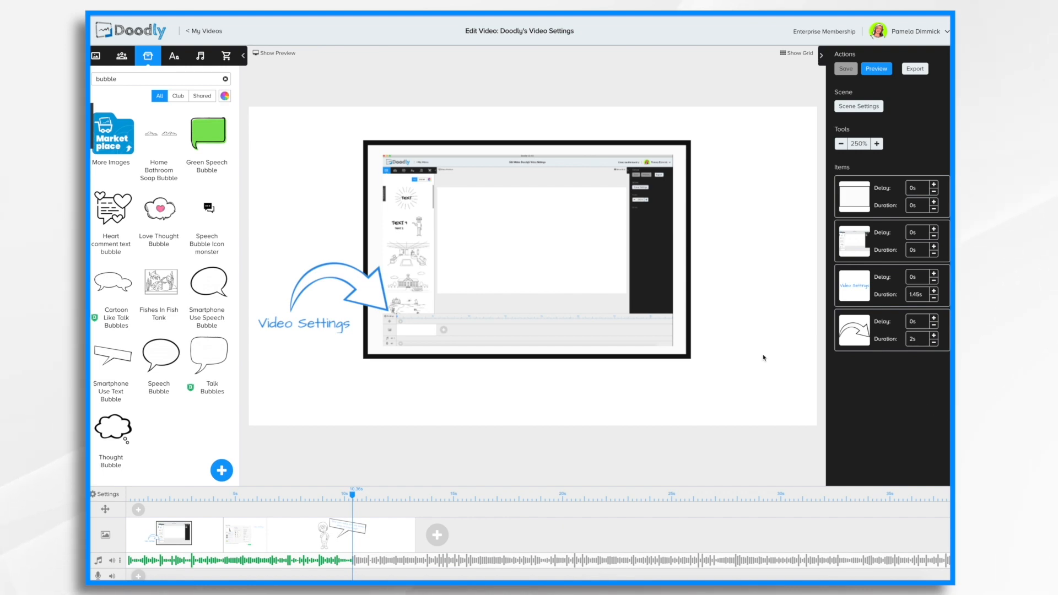
left_click(876, 68)
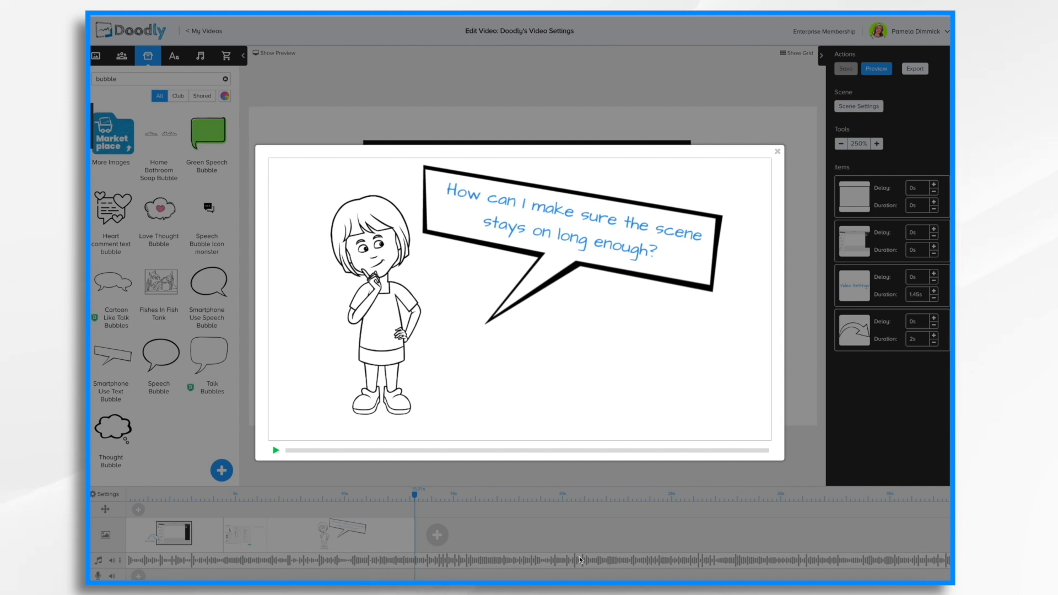
mouse_move(661, 563)
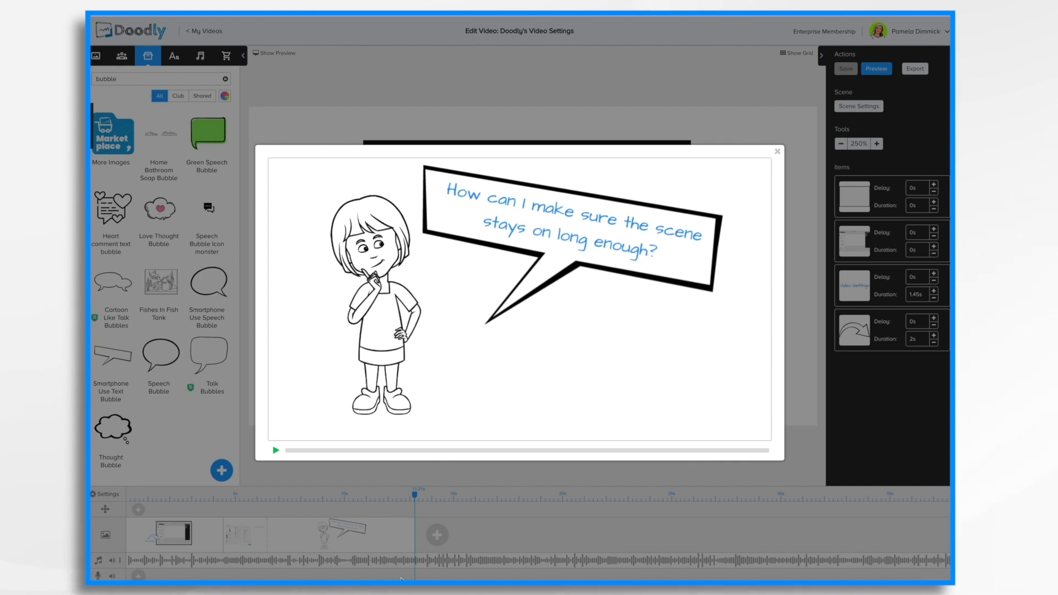
mouse_move(878, 574)
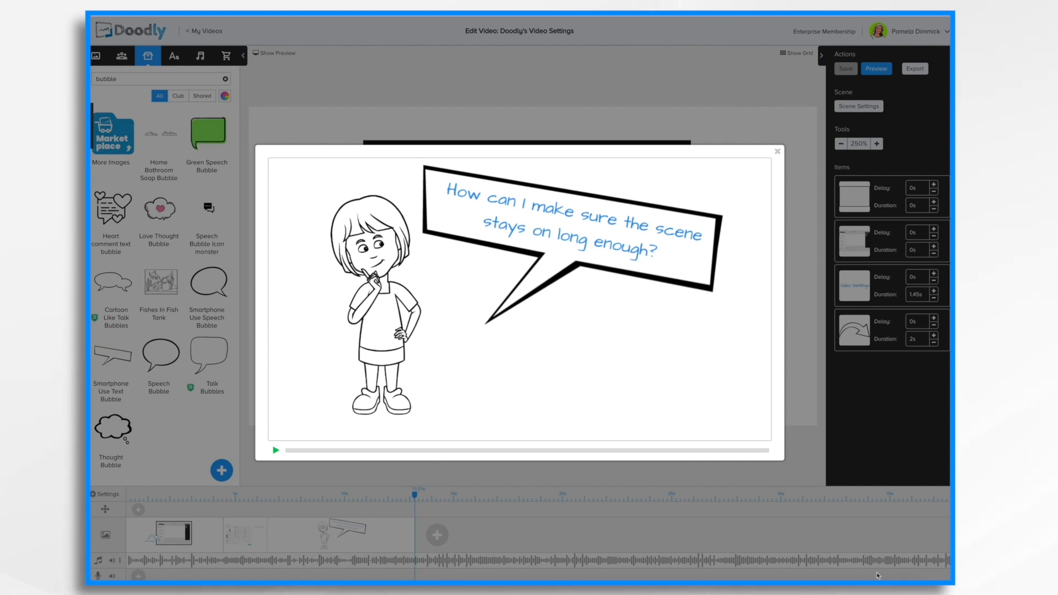
mouse_move(842, 577)
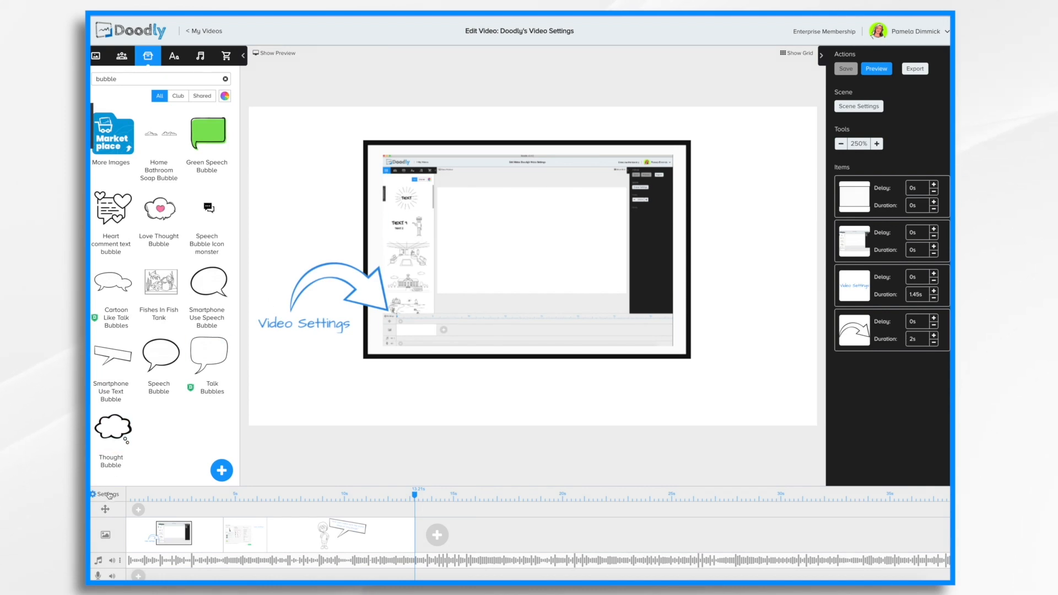
- Set 'Video ends when' to both animation and audio end and apply the settings
left_click(106, 494)
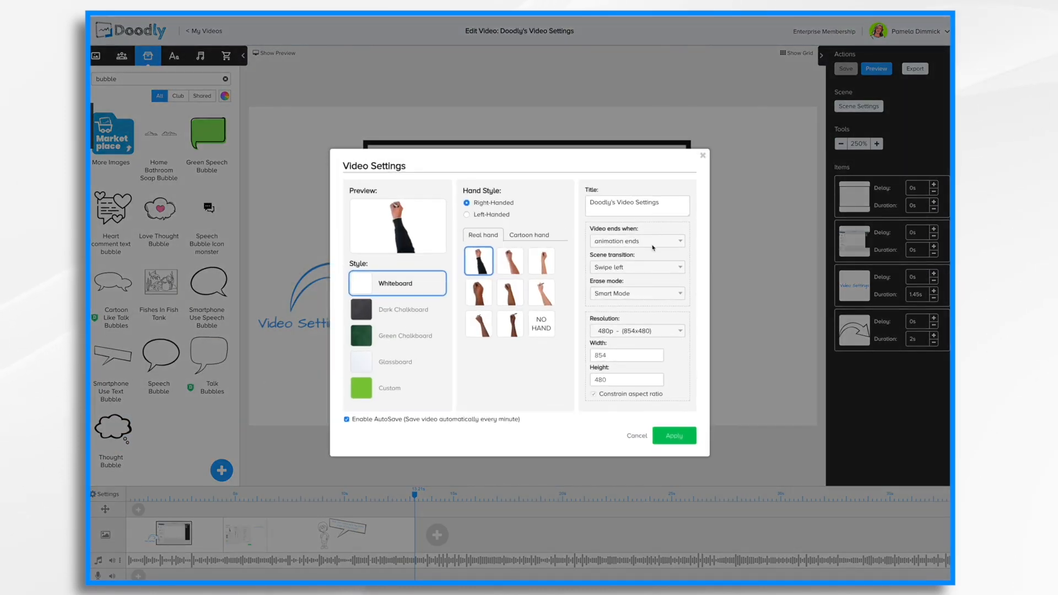
left_click(635, 241)
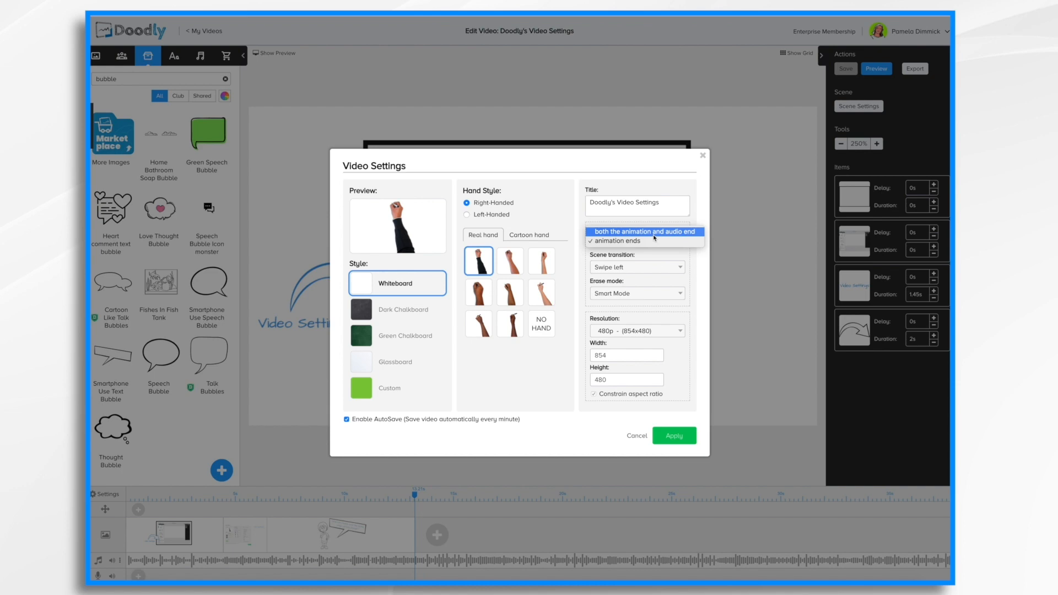
left_click(644, 240)
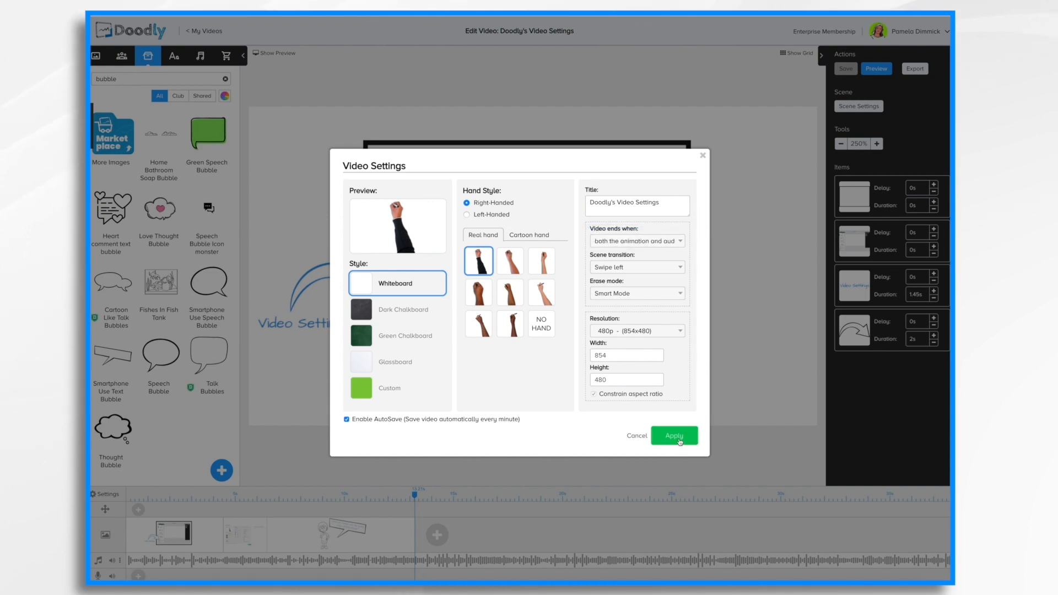
left_click(673, 435)
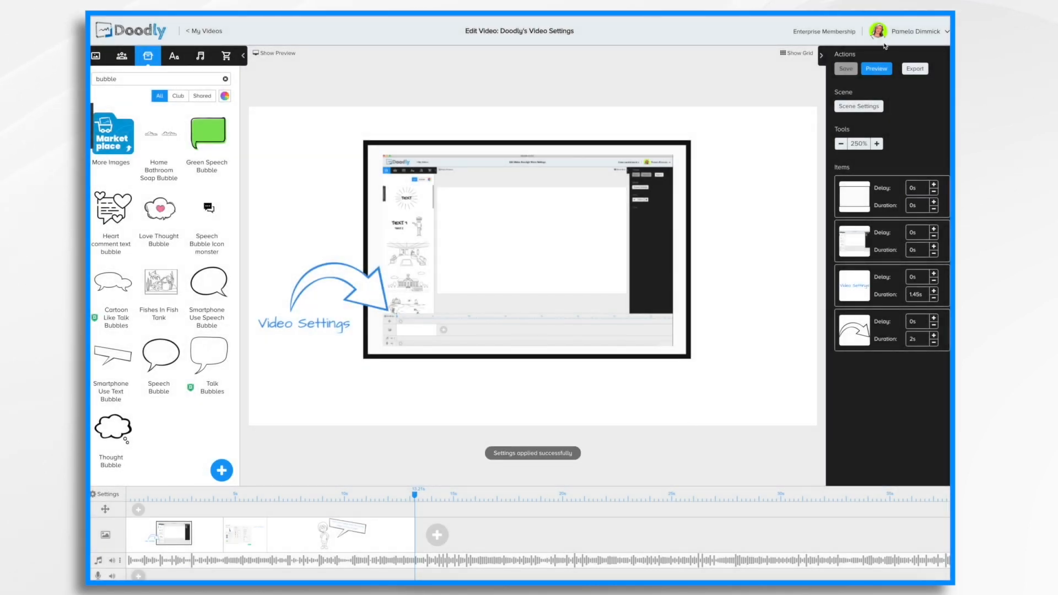
- Replay the video preview, close it, and reopen Video Settings
left_click(876, 69)
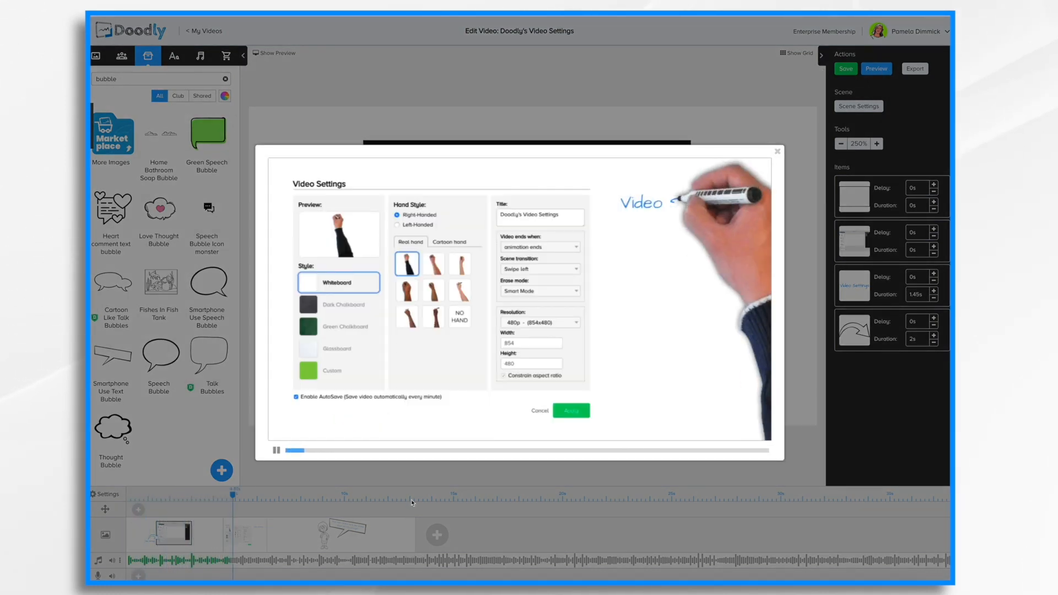
left_click(570, 410)
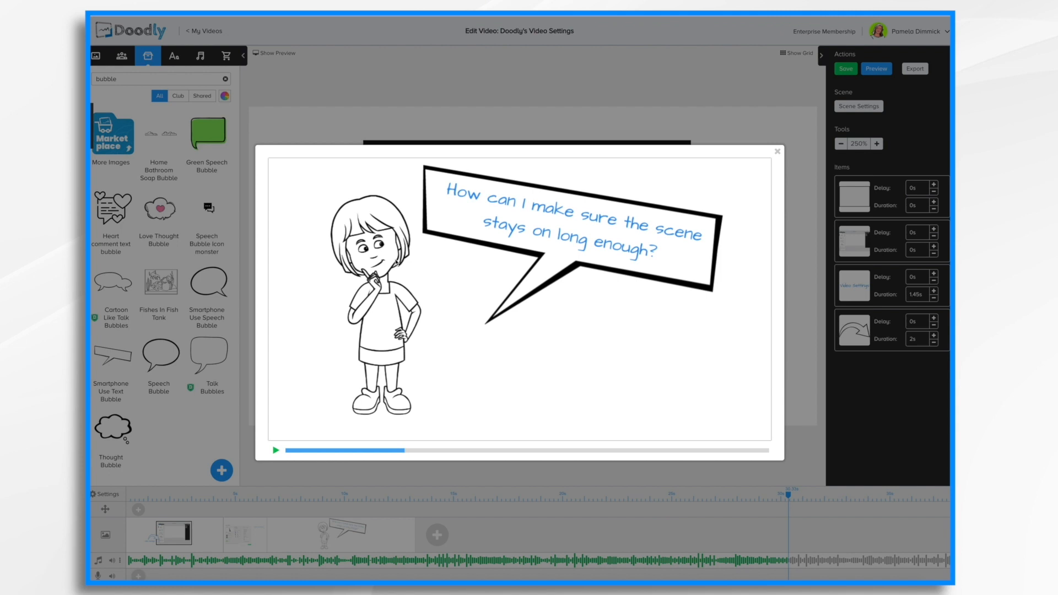
left_click(844, 68)
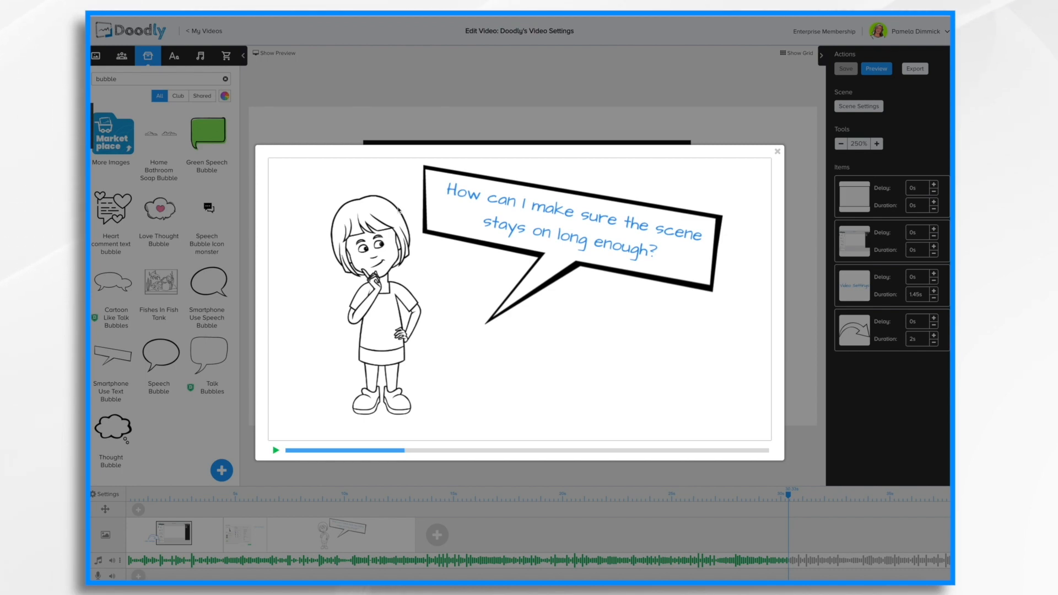
left_click(105, 493)
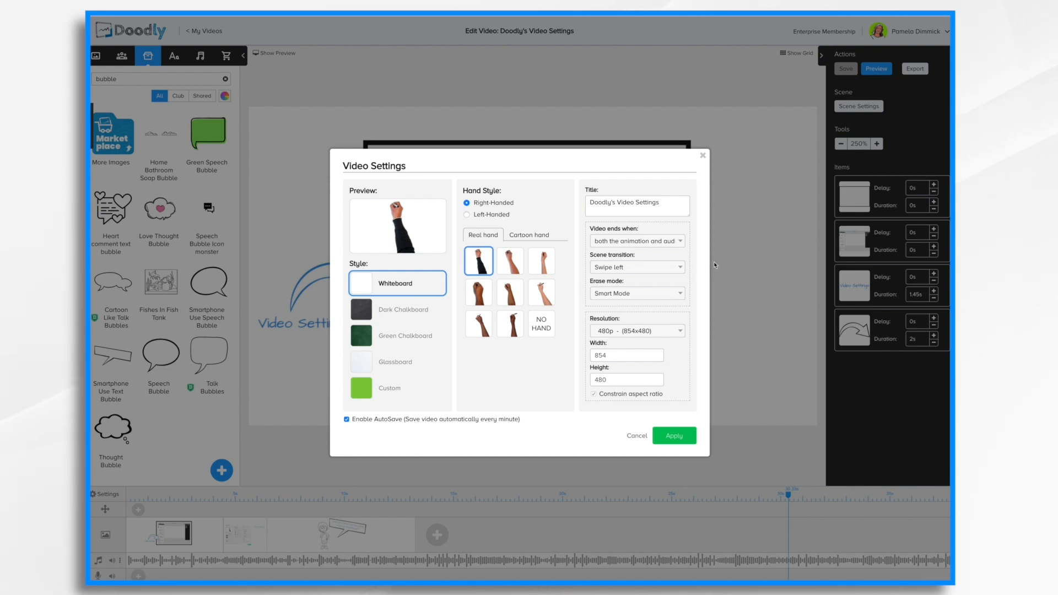
- Switch 'Video ends when' back to animation ends and apply the settings
left_click(636, 241)
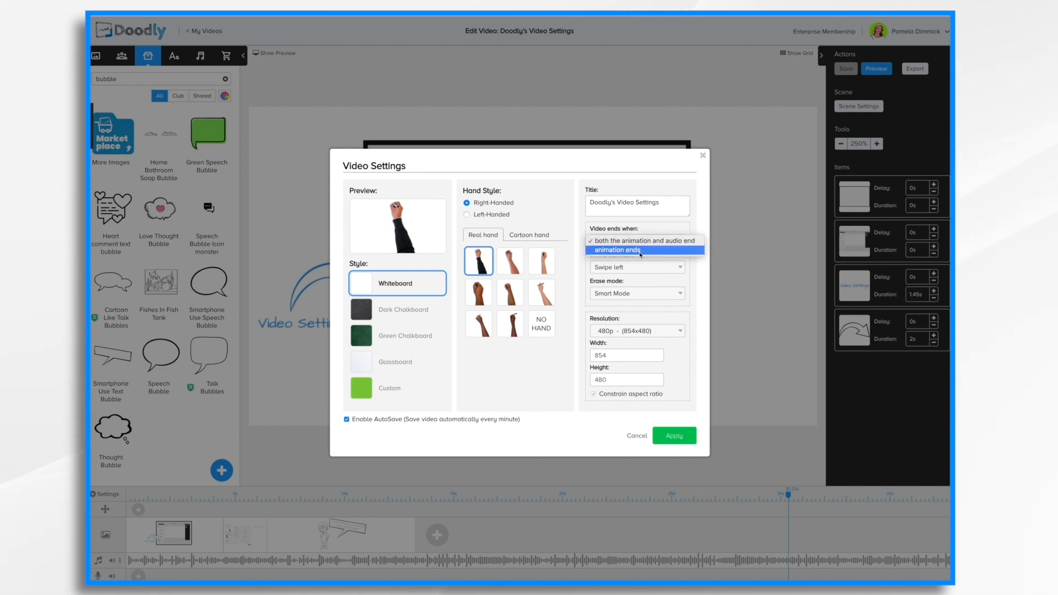
left_click(618, 251)
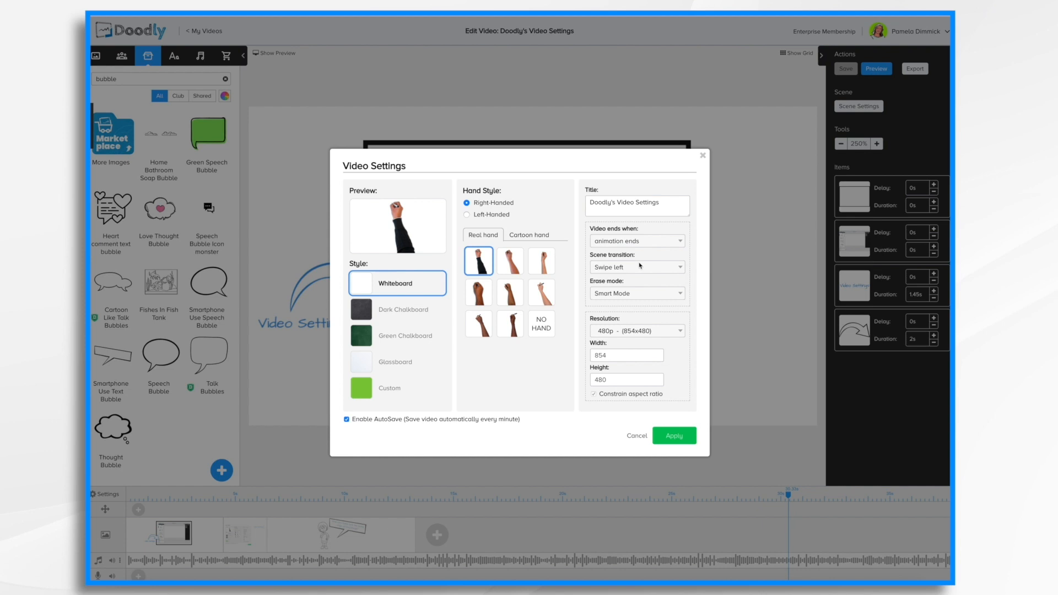
mouse_move(657, 270)
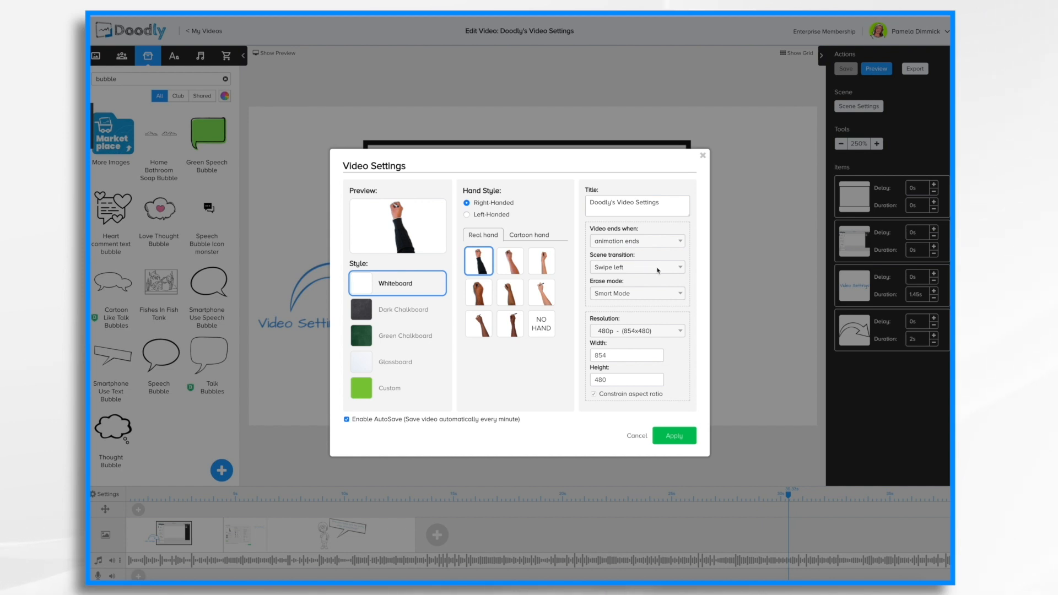
mouse_move(245, 520)
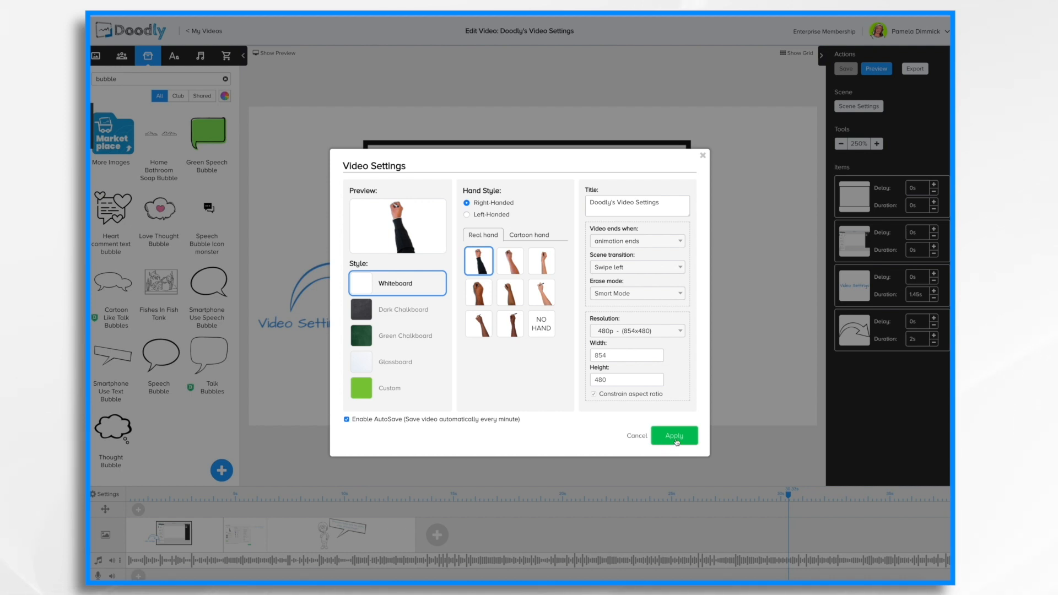
mouse_move(671, 440)
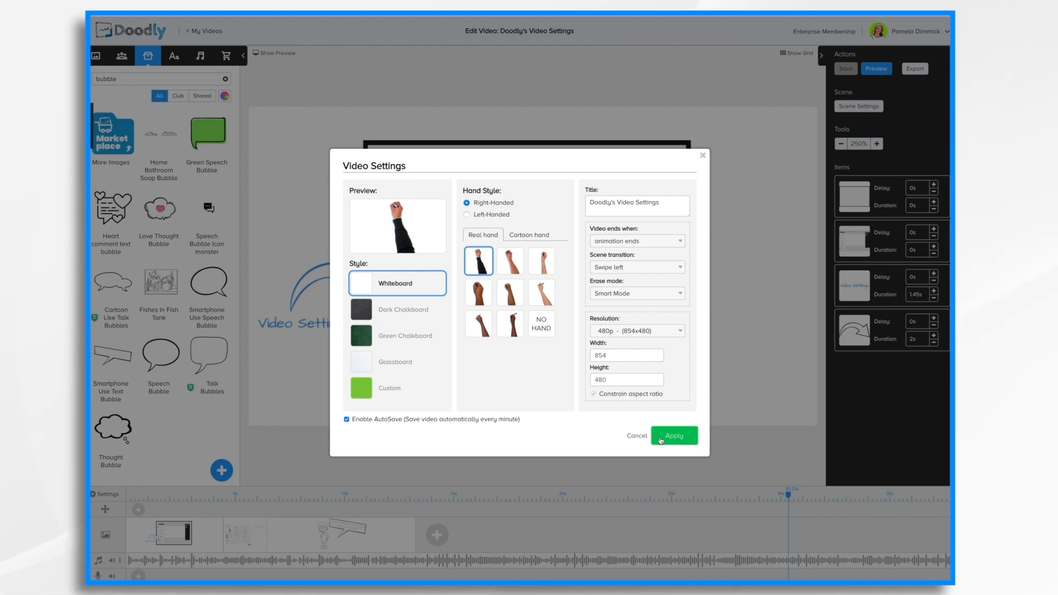
left_click(673, 435)
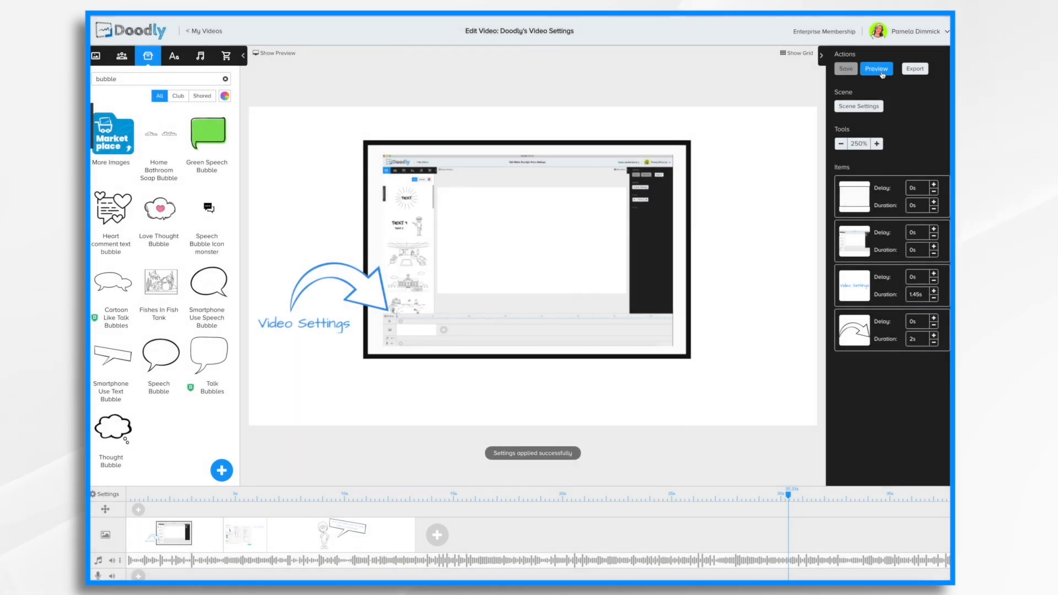
- Preview the video with the animation-ends setting applied
left_click(876, 69)
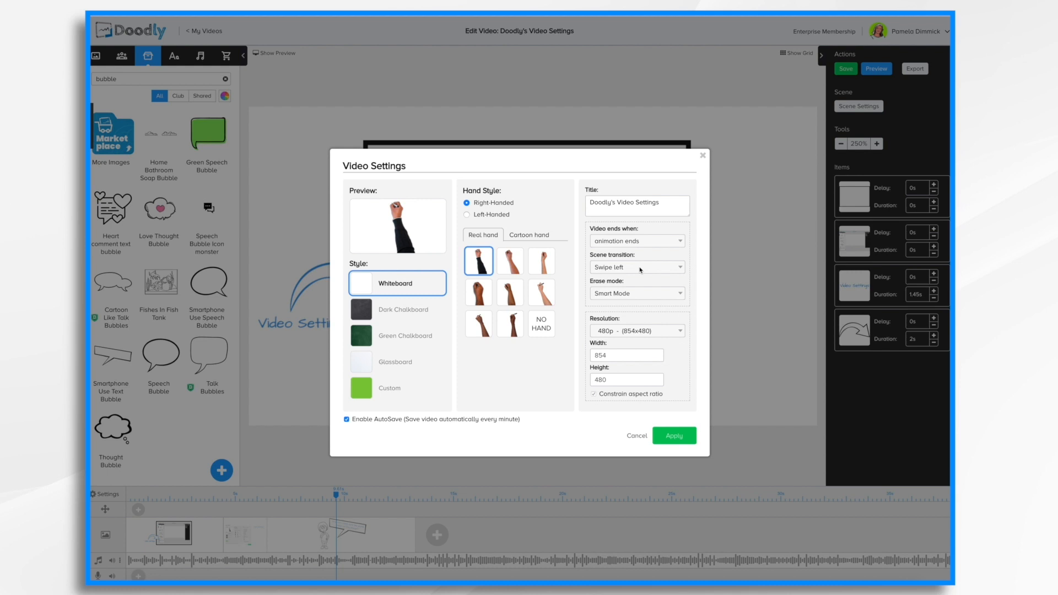
- Reapply the video settings, watch and close the preview, then reopen Video Settings
left_click(636, 267)
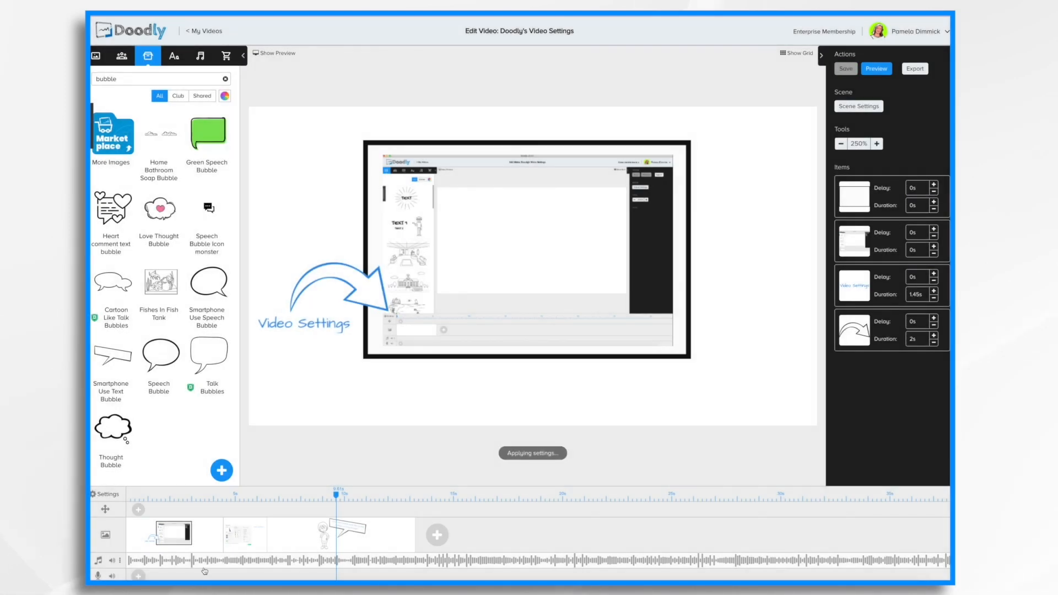
left_click(876, 68)
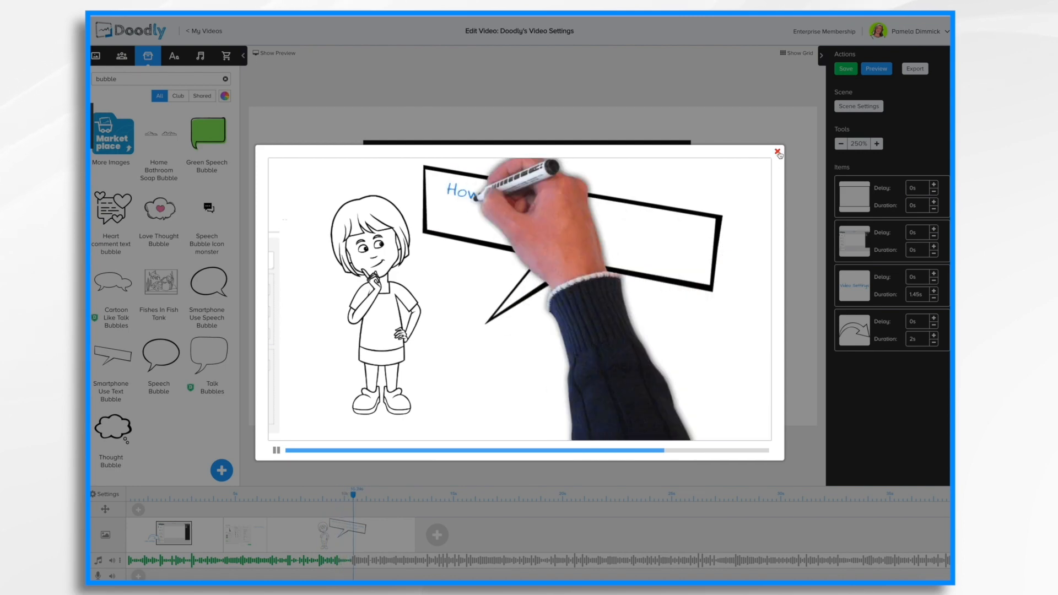
left_click(778, 150)
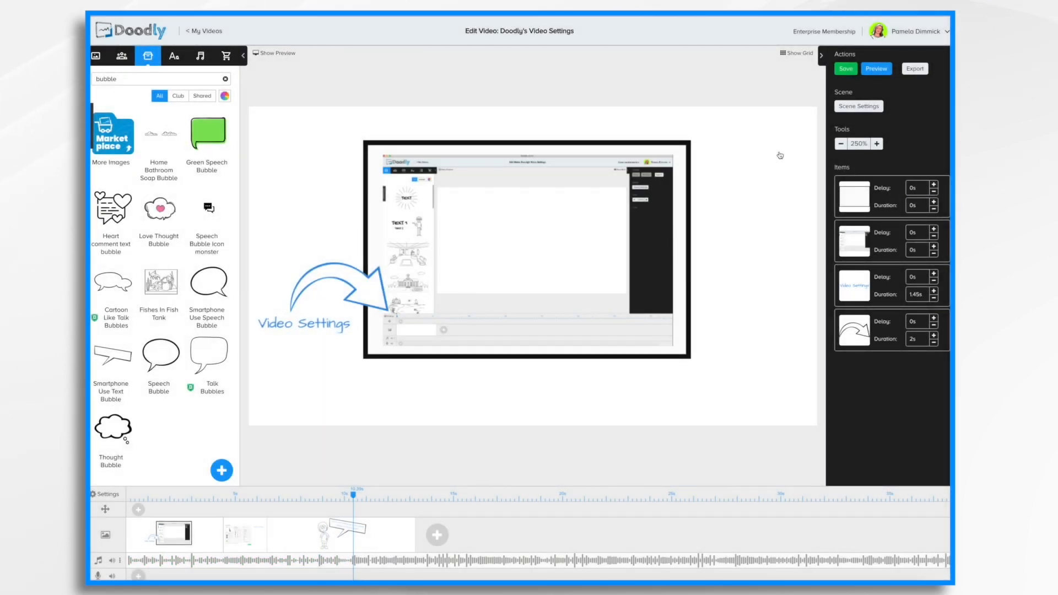
left_click(858, 106)
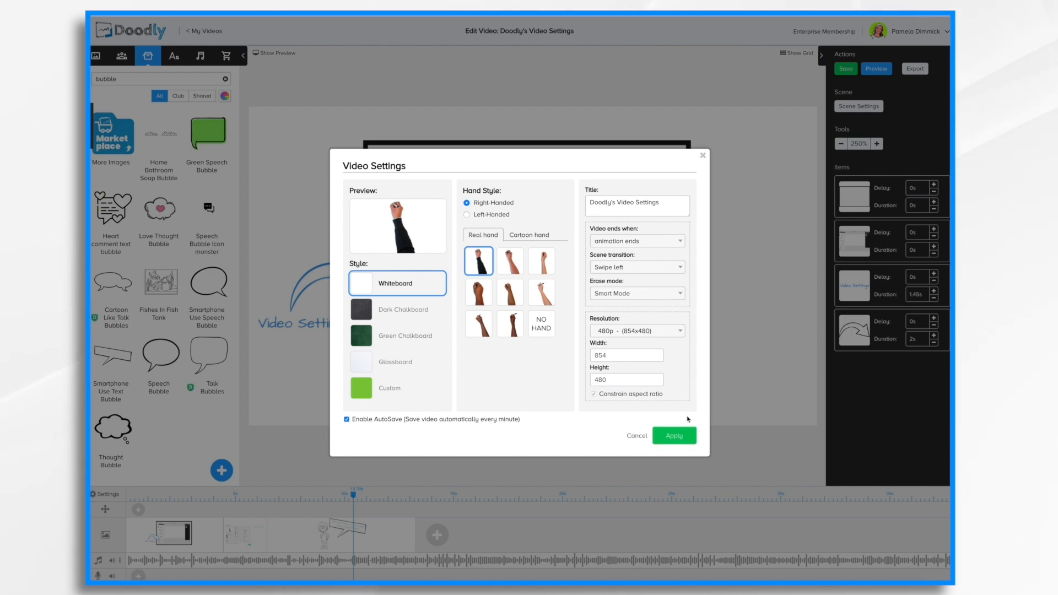
left_click(674, 436)
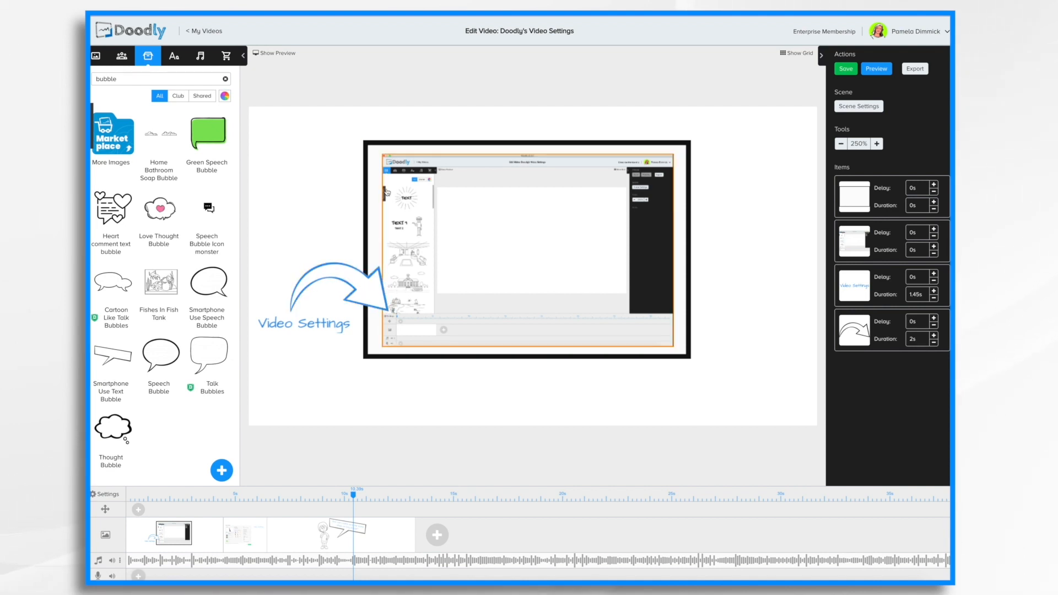
mouse_move(391, 315)
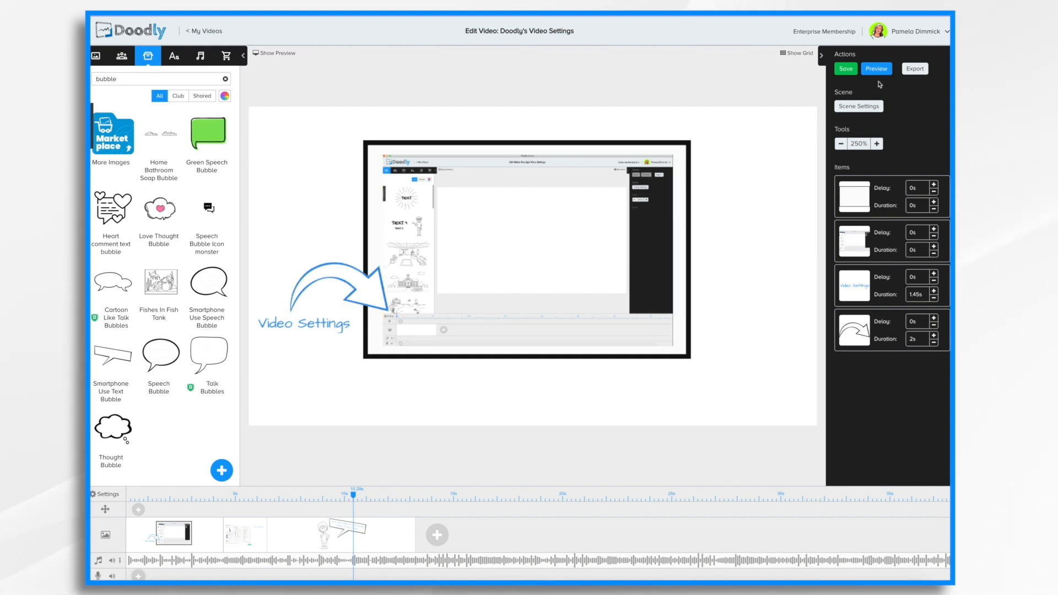
left_click(876, 68)
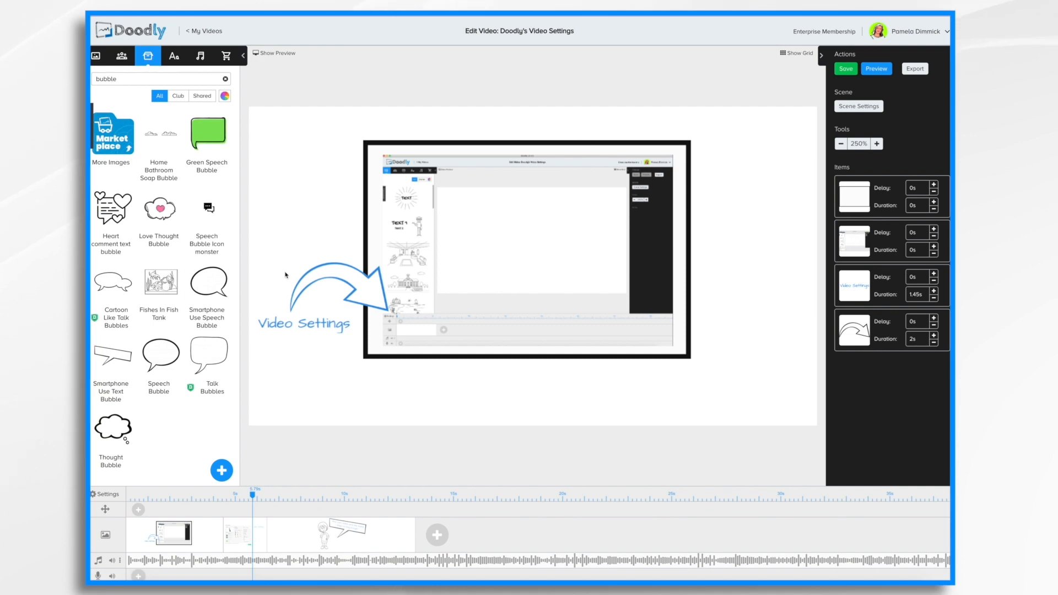
left_click(844, 68)
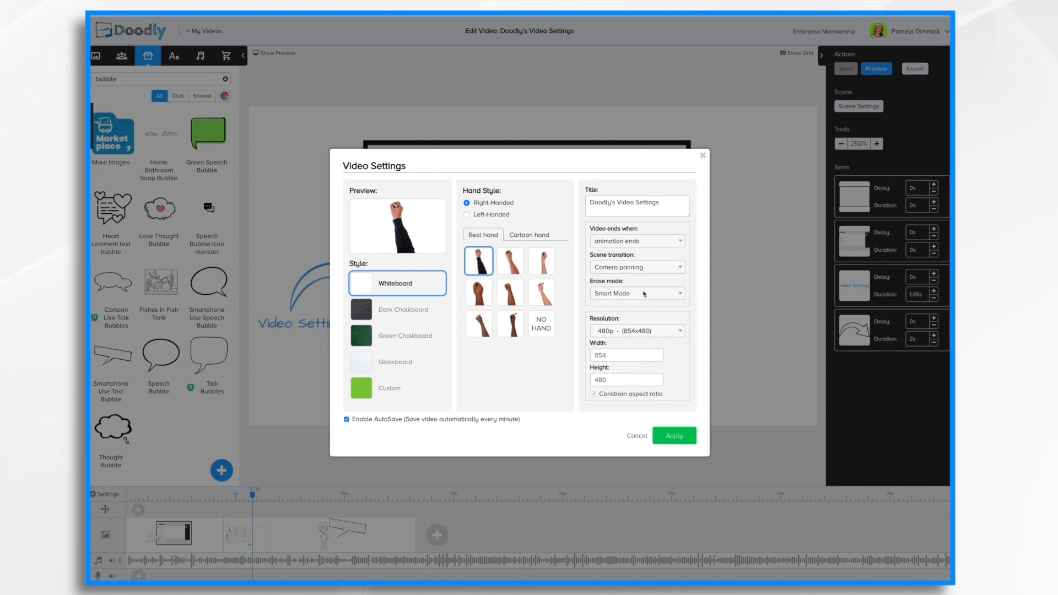
- Set erase mode to Off with camera panning, apply, and preview the video
left_click(634, 293)
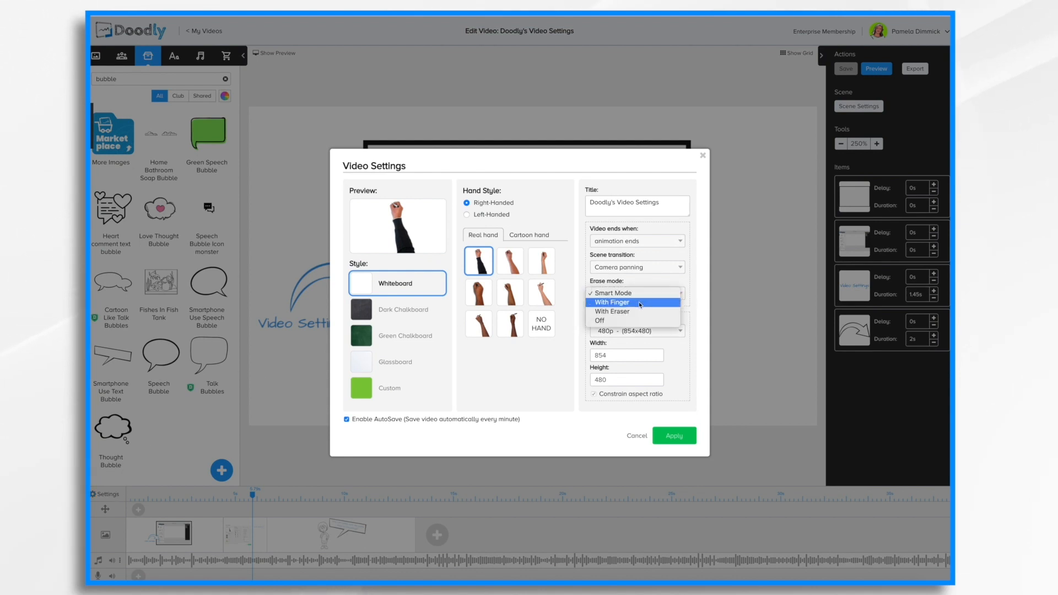
left_click(610, 292)
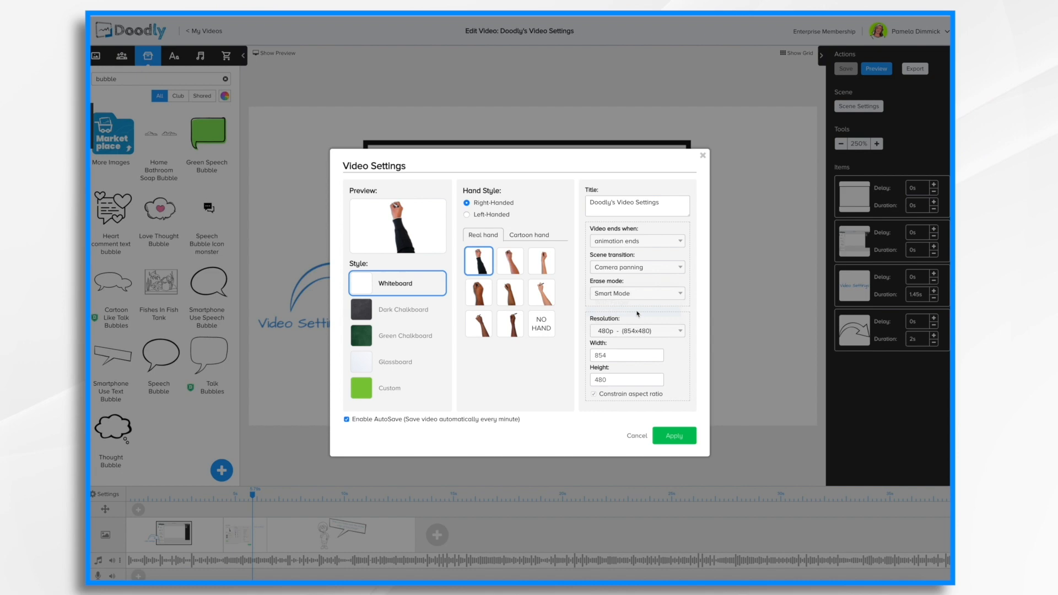
left_click(673, 435)
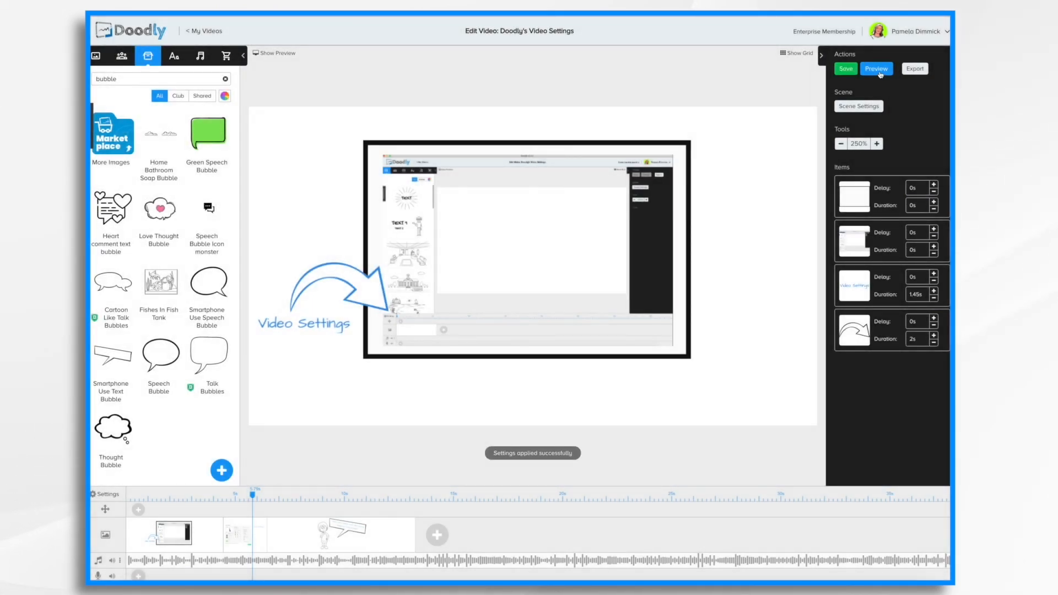
left_click(876, 69)
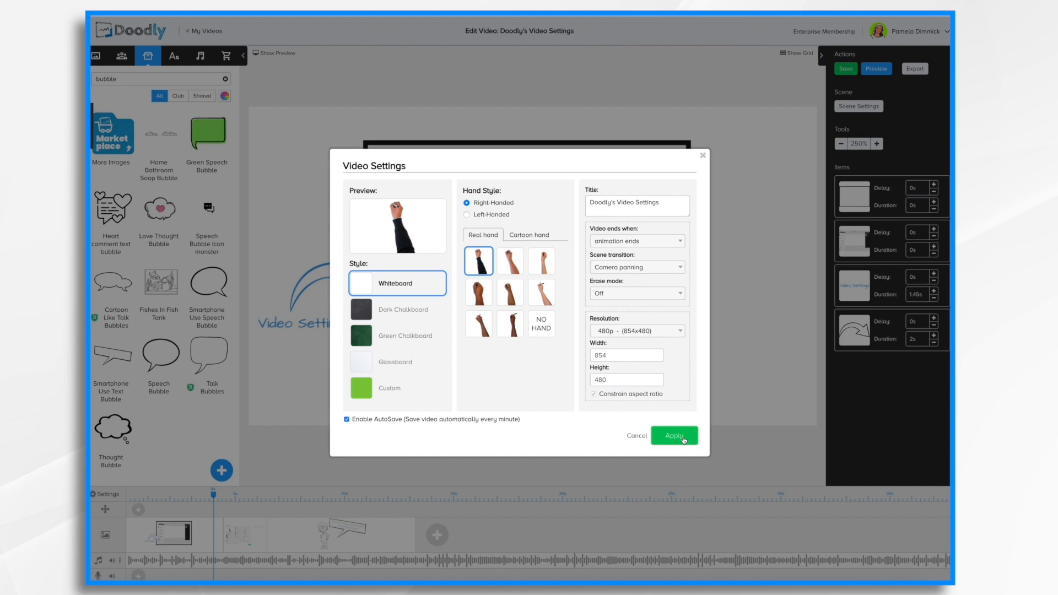
left_click(673, 436)
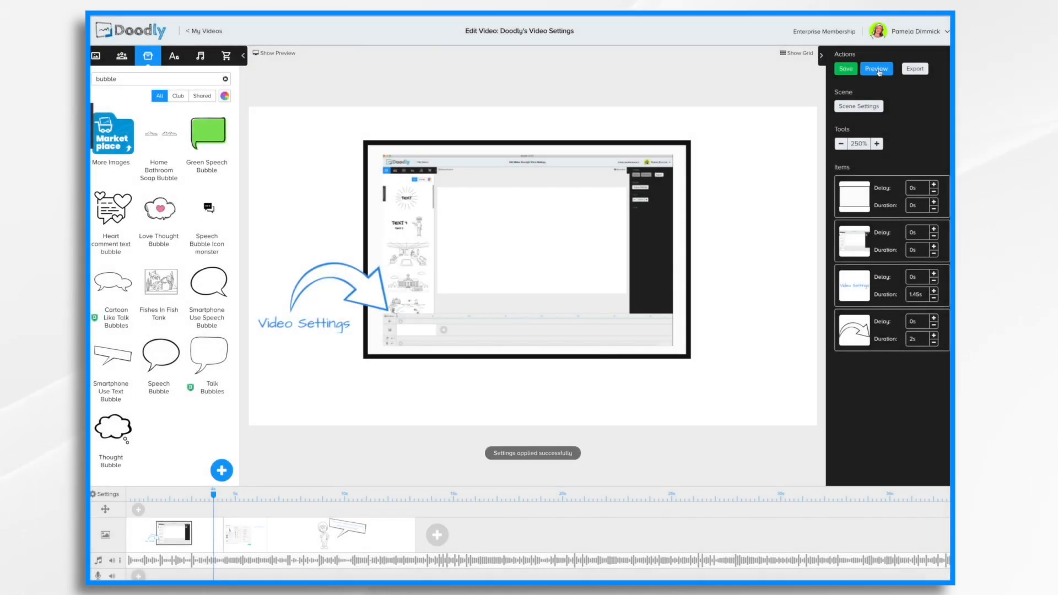
left_click(875, 69)
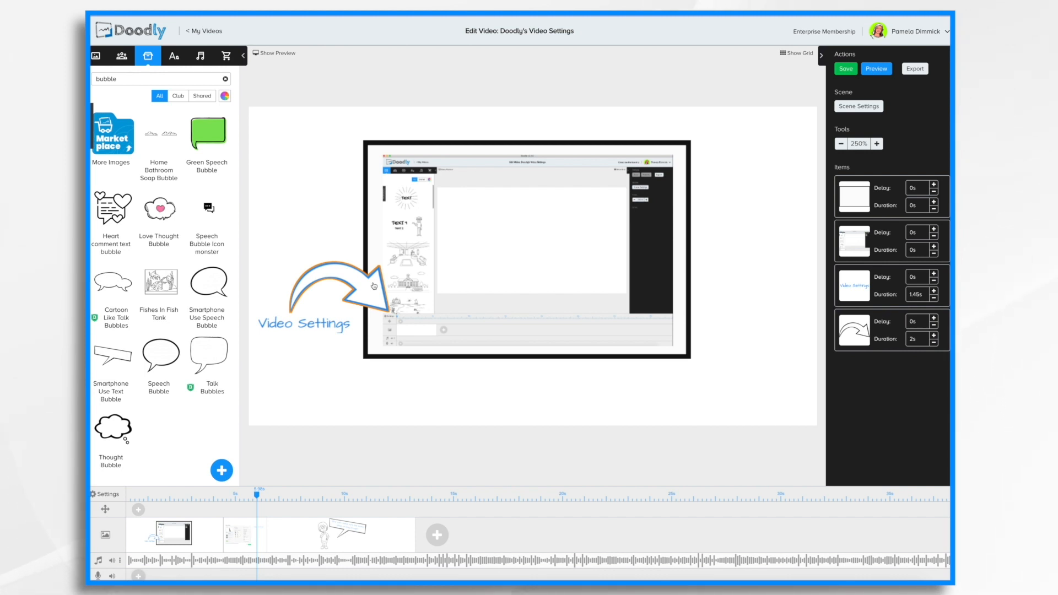
left_click(844, 68)
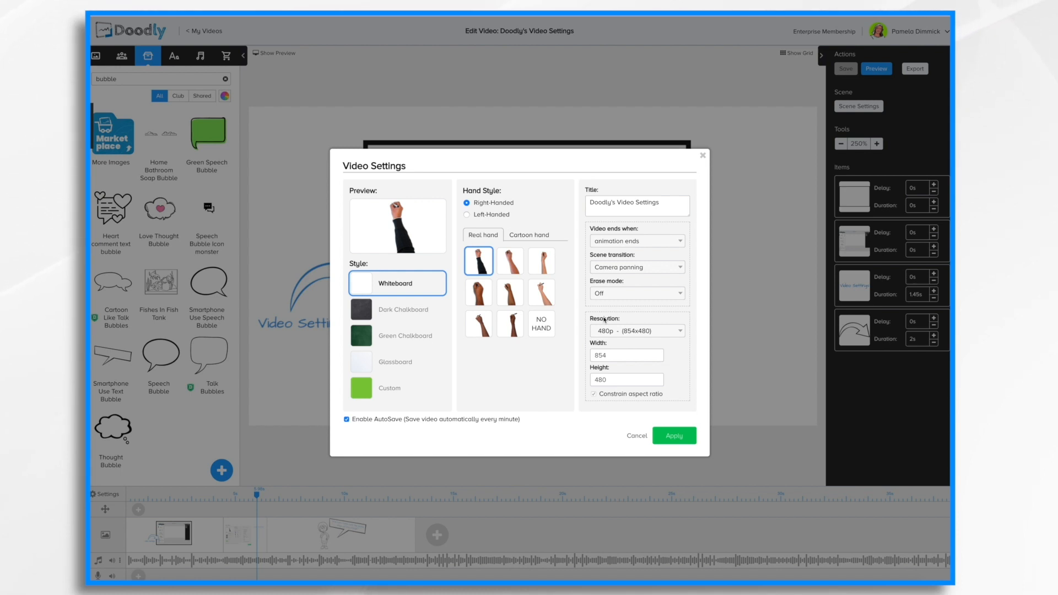
mouse_move(675, 334)
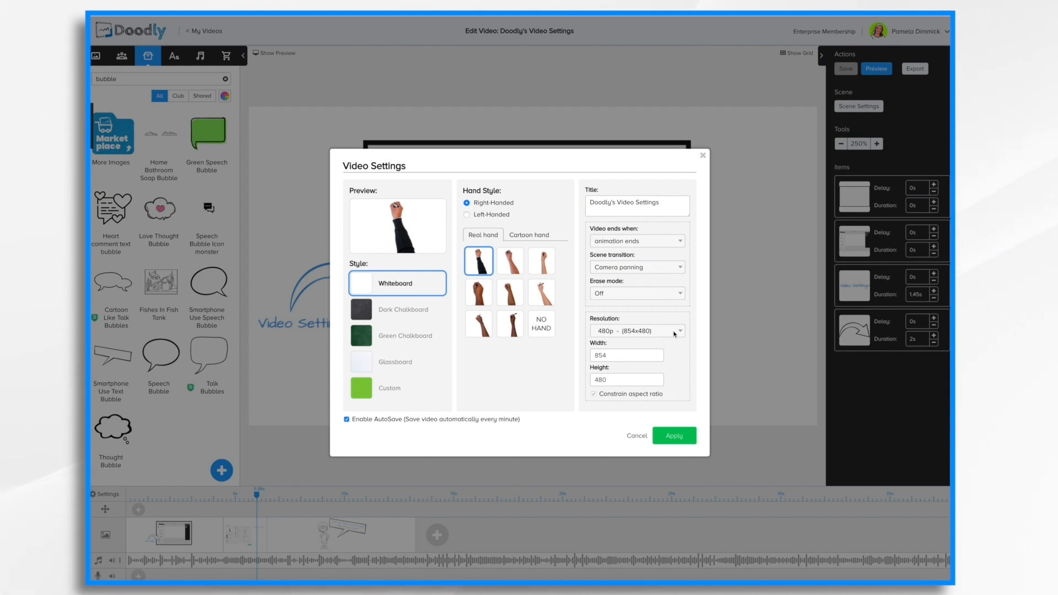
- Try 480p and 1080p, then choose the Facebook & Instagram 1000x1000 resolution
left_click(636, 331)
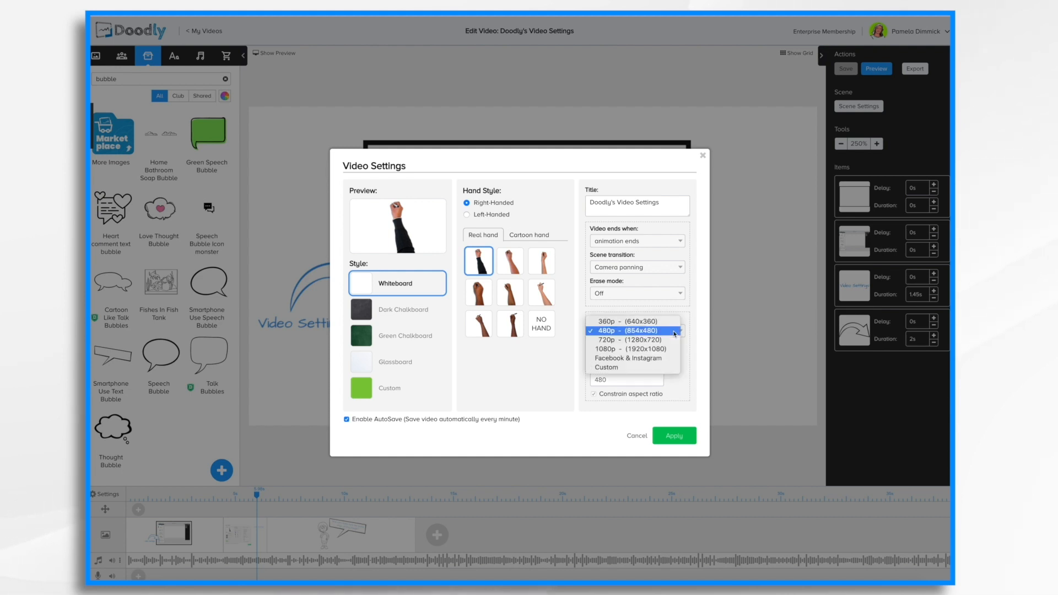
left_click(631, 330)
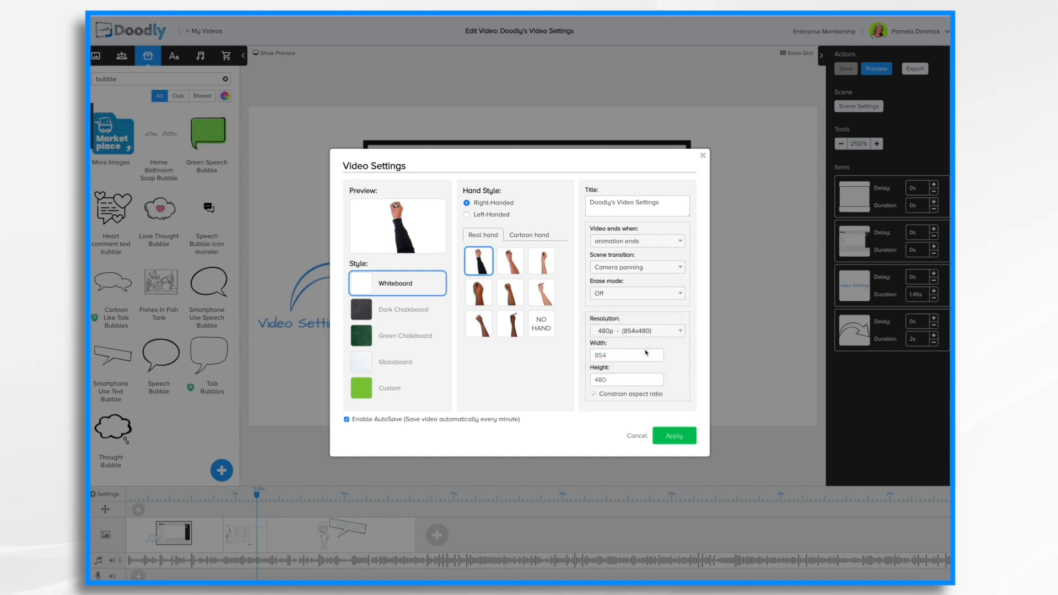
left_click(634, 330)
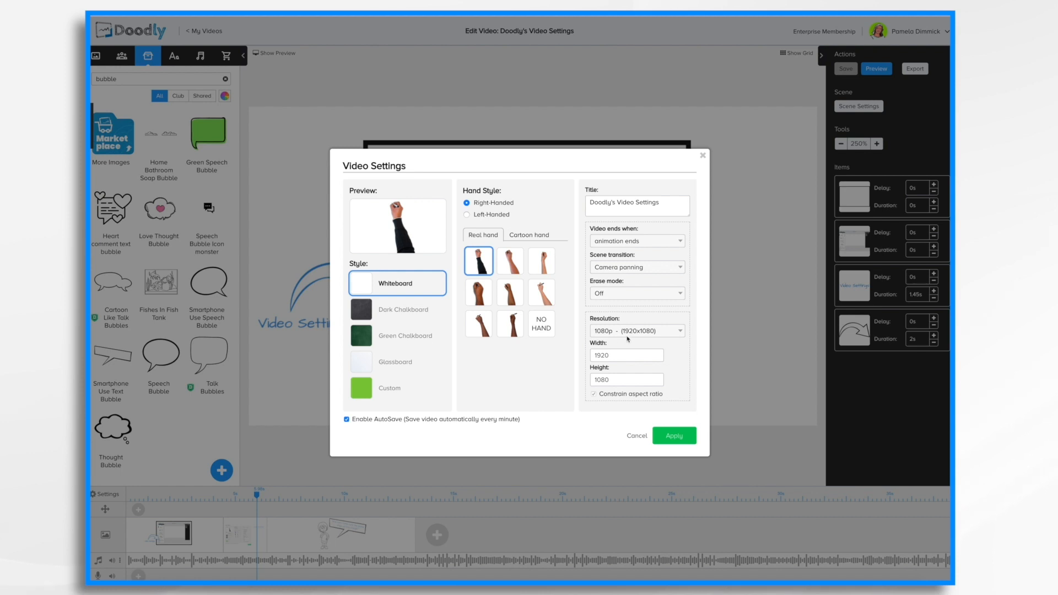
mouse_move(680, 342)
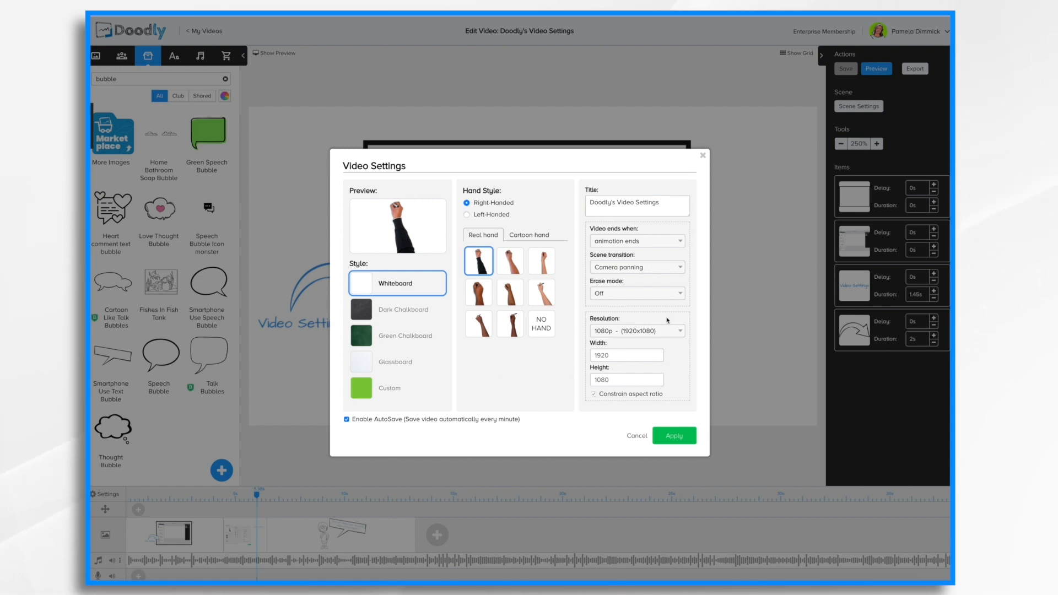
mouse_move(667, 324)
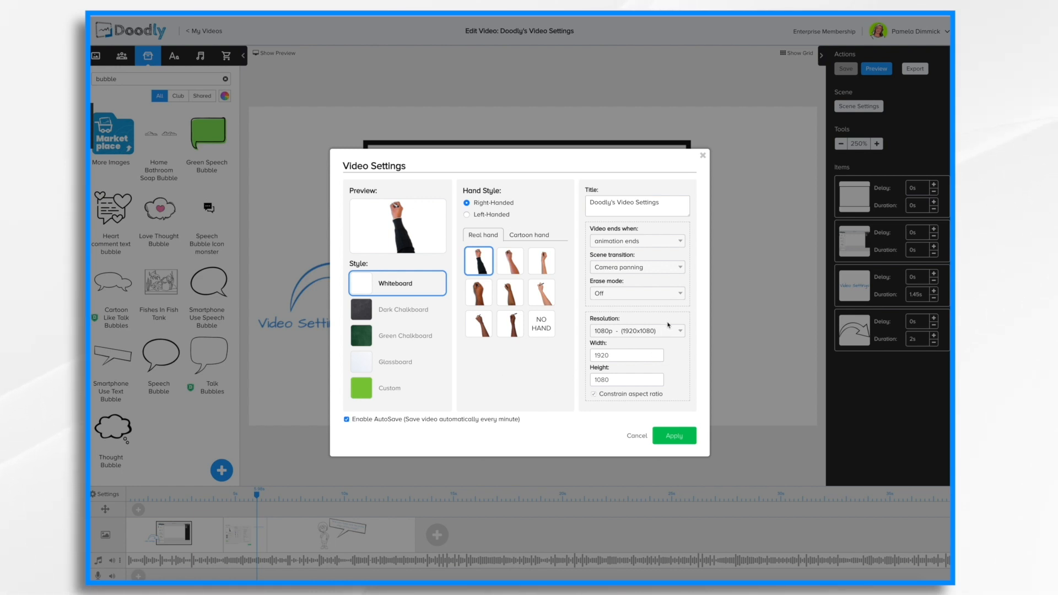
left_click(635, 331)
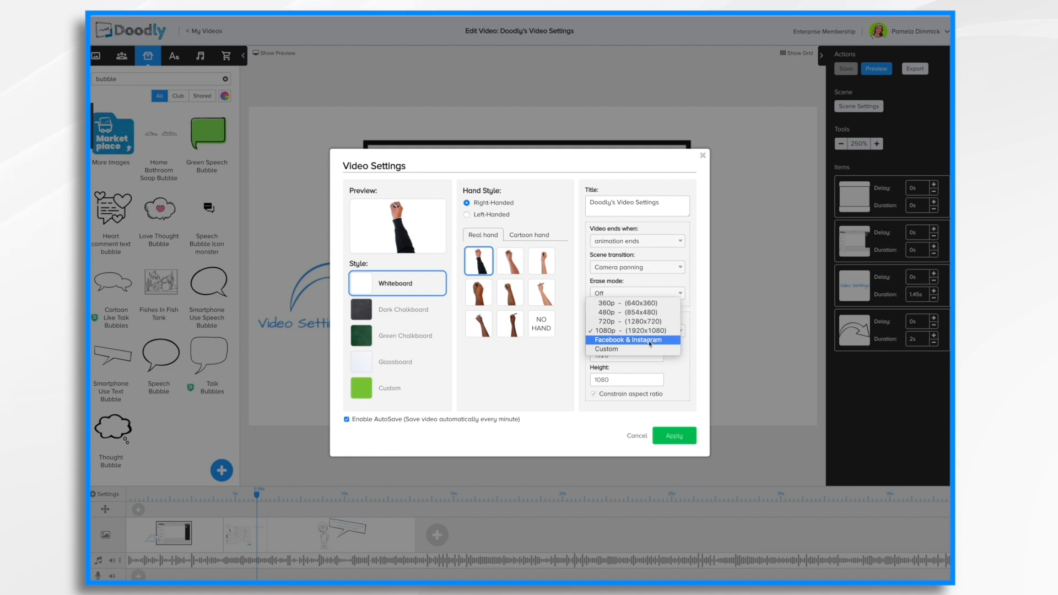
left_click(632, 339)
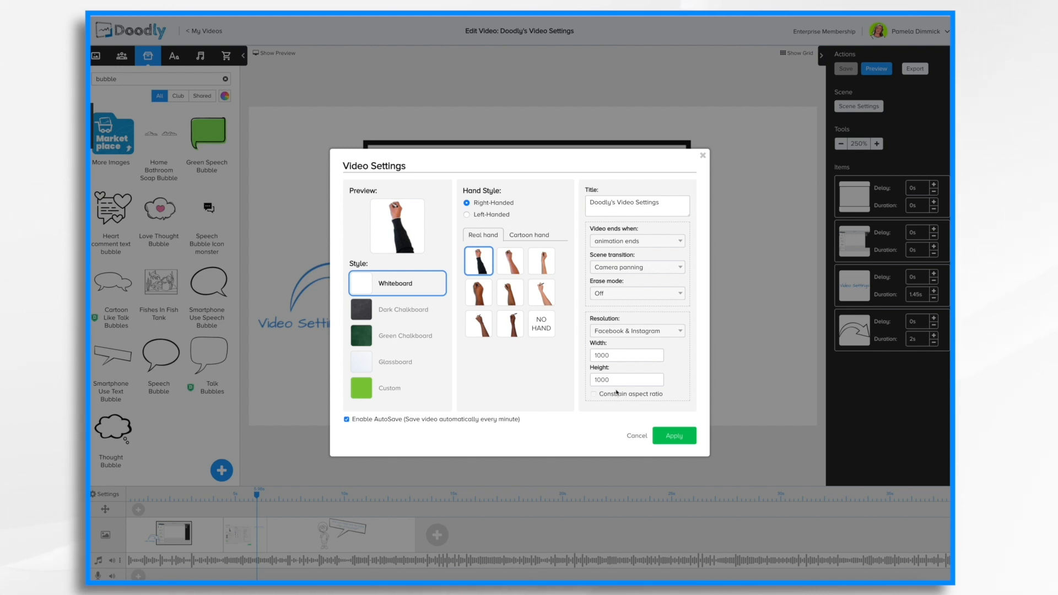
mouse_move(727, 465)
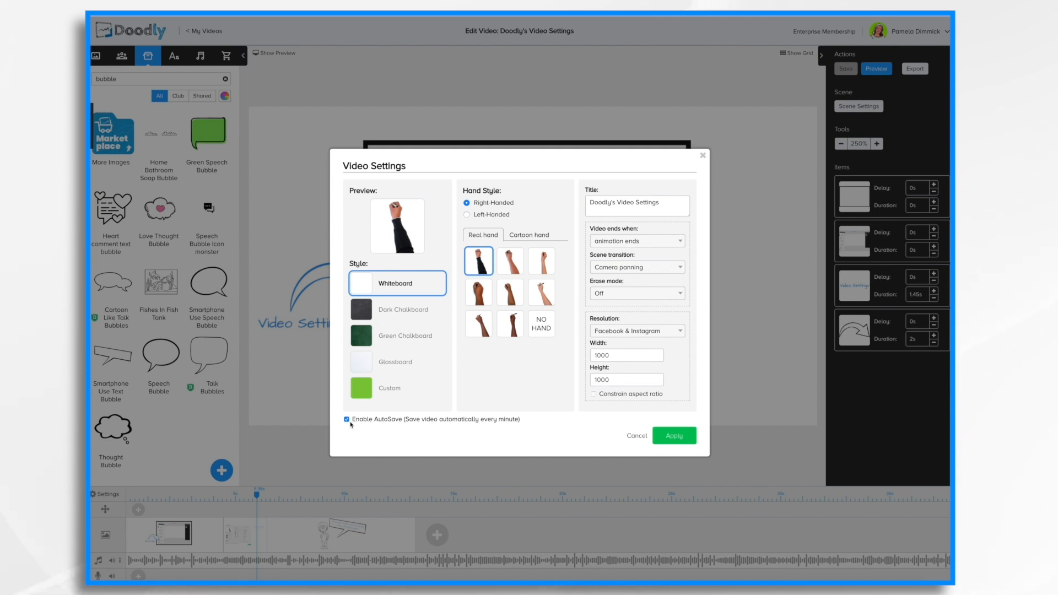
mouse_move(400, 424)
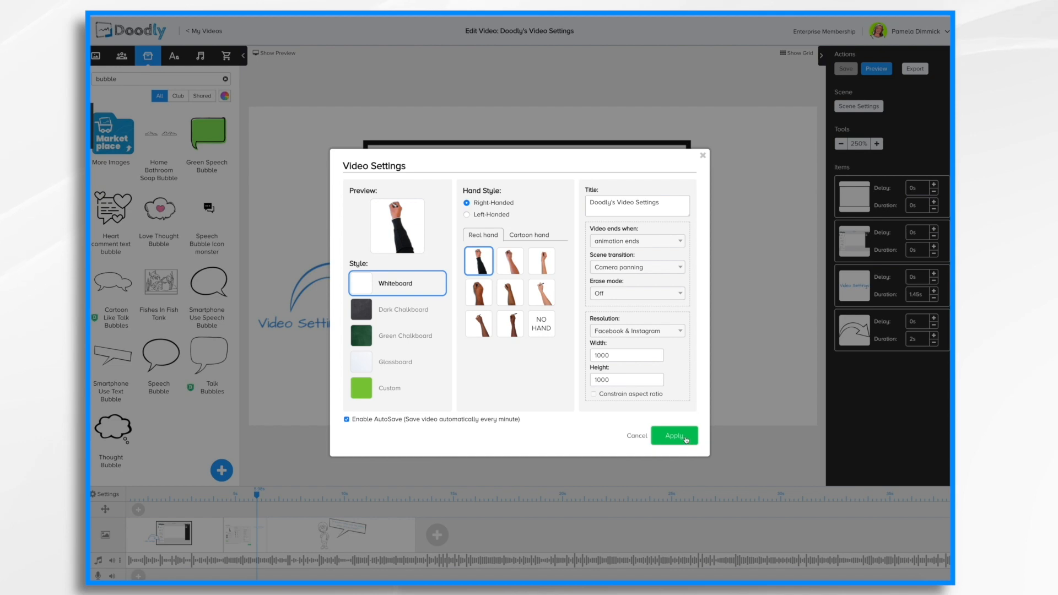
- Apply the 1000×1000 resolution, retitle the video 'Video Settings', and save it
left_click(674, 435)
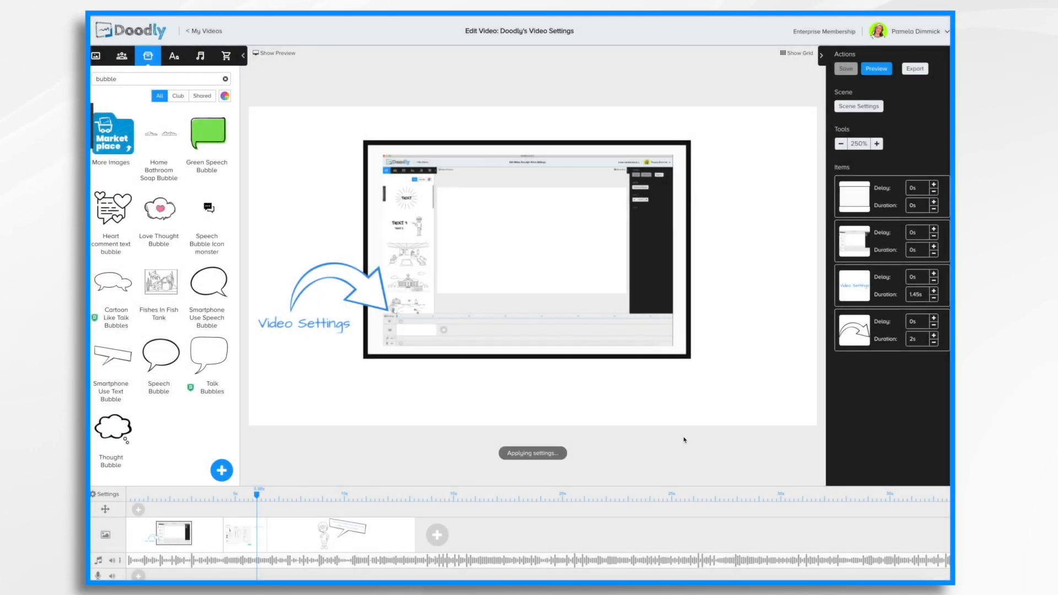
left_click(841, 144)
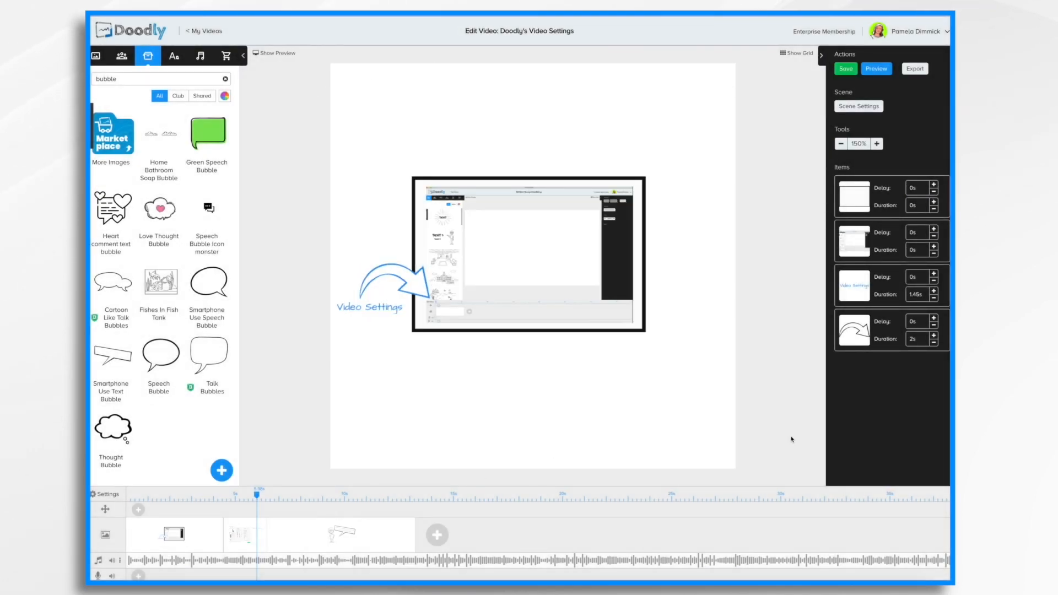
mouse_move(361, 446)
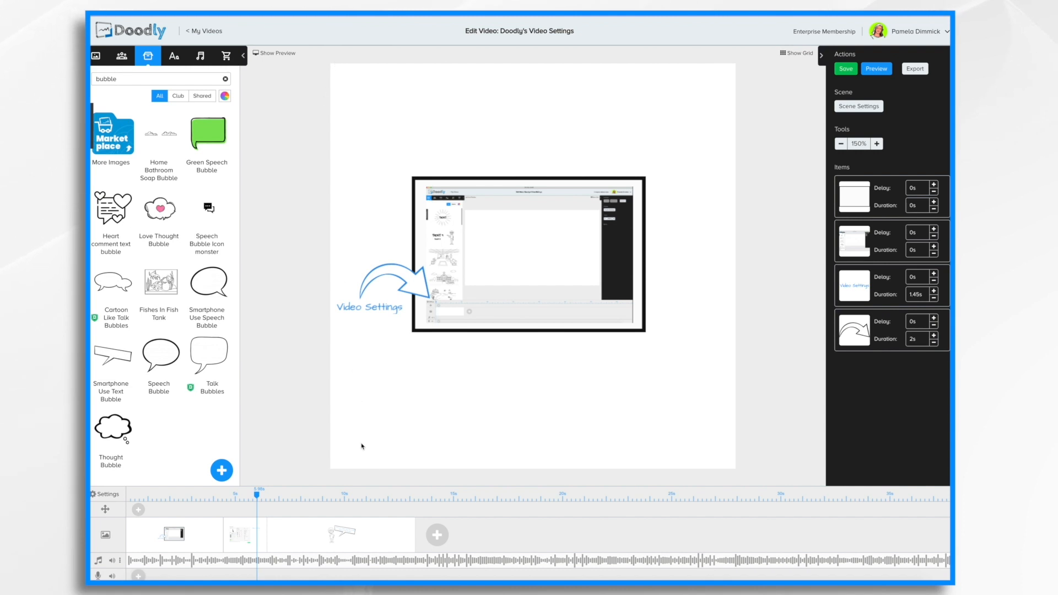
mouse_move(533, 69)
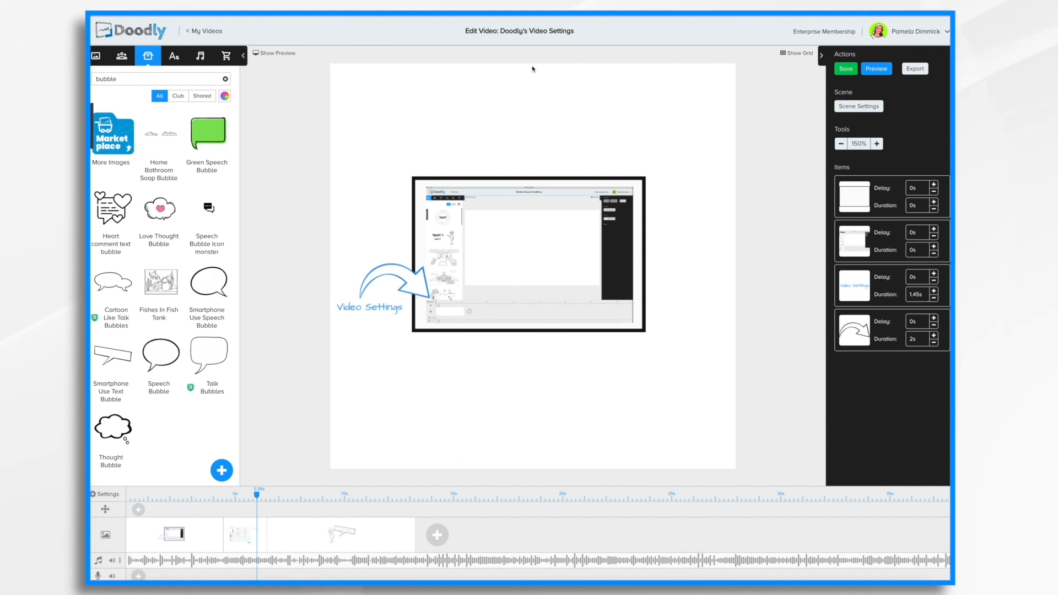
mouse_move(306, 75)
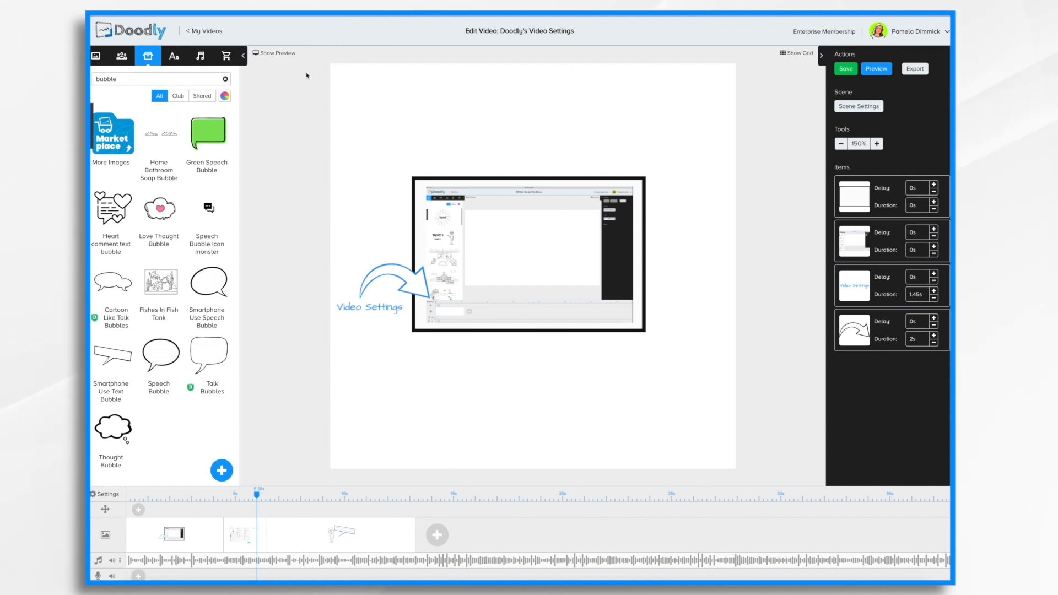
mouse_move(640, 469)
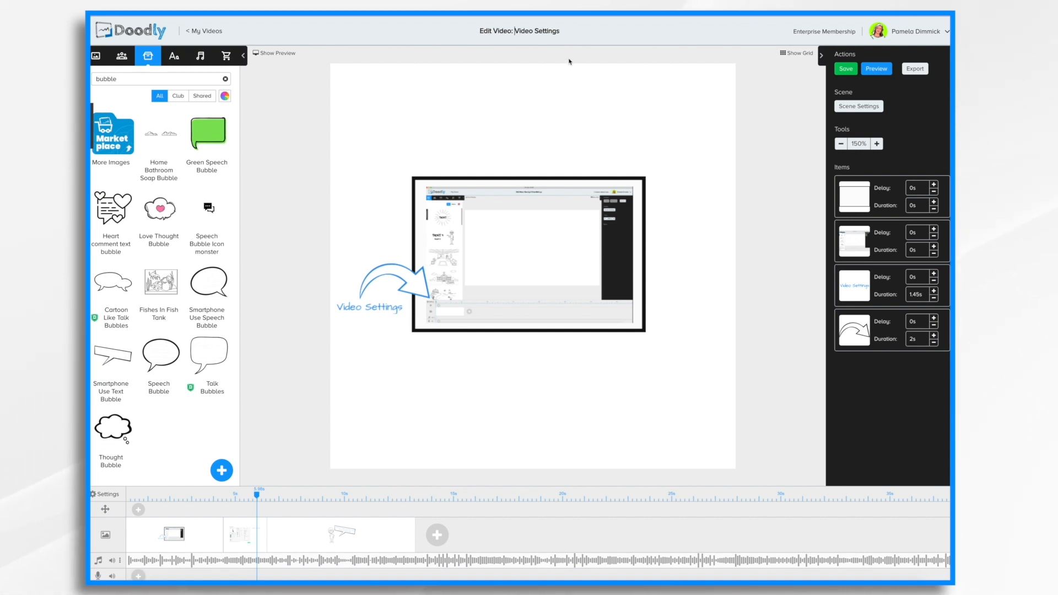
left_click(845, 68)
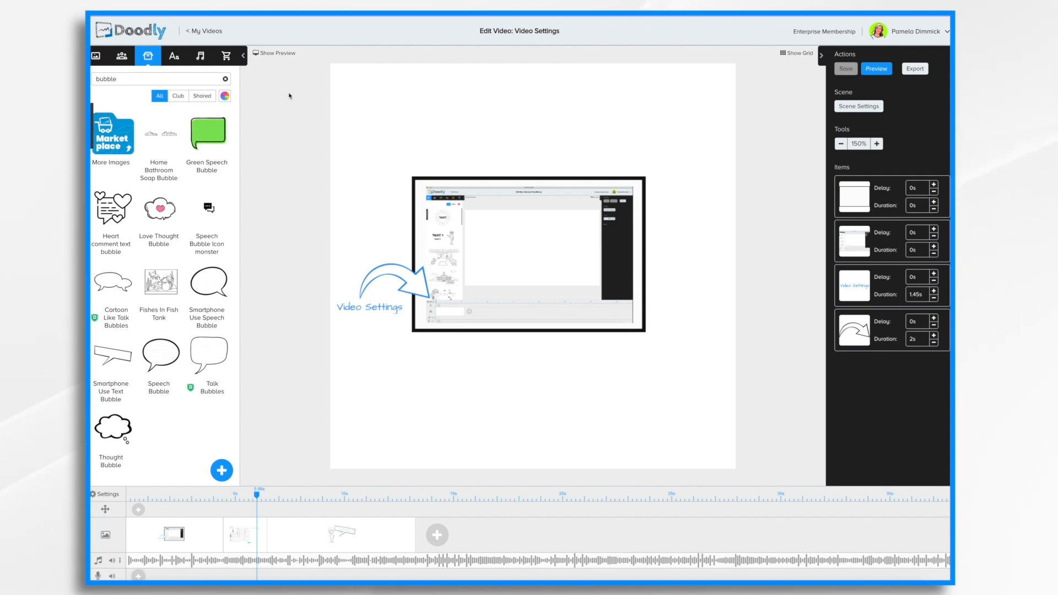
mouse_move(502, 135)
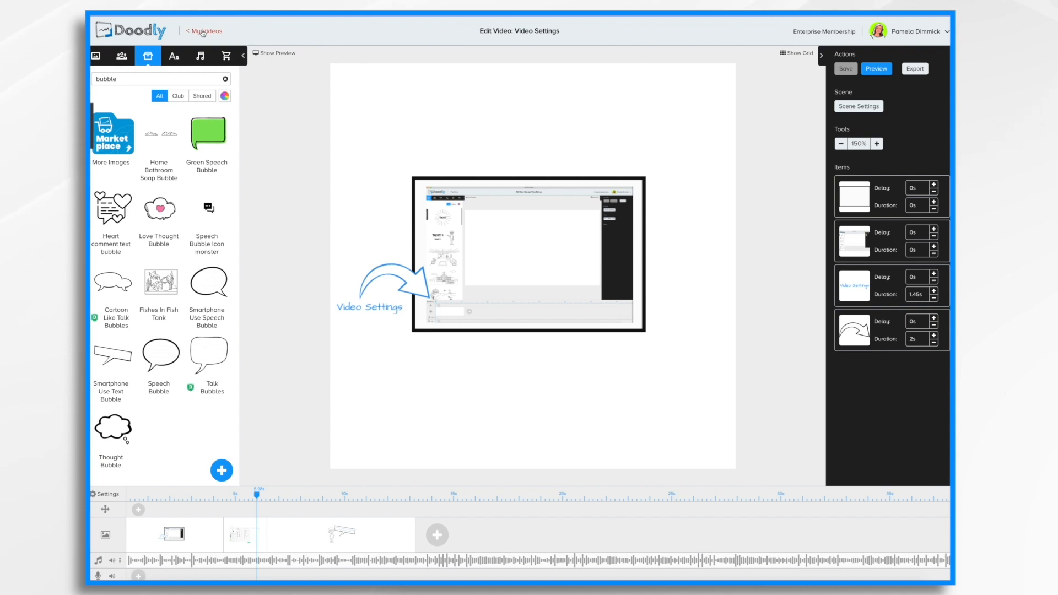
- Return to My Videos and duplicate the 'Video Settings' project
left_click(204, 31)
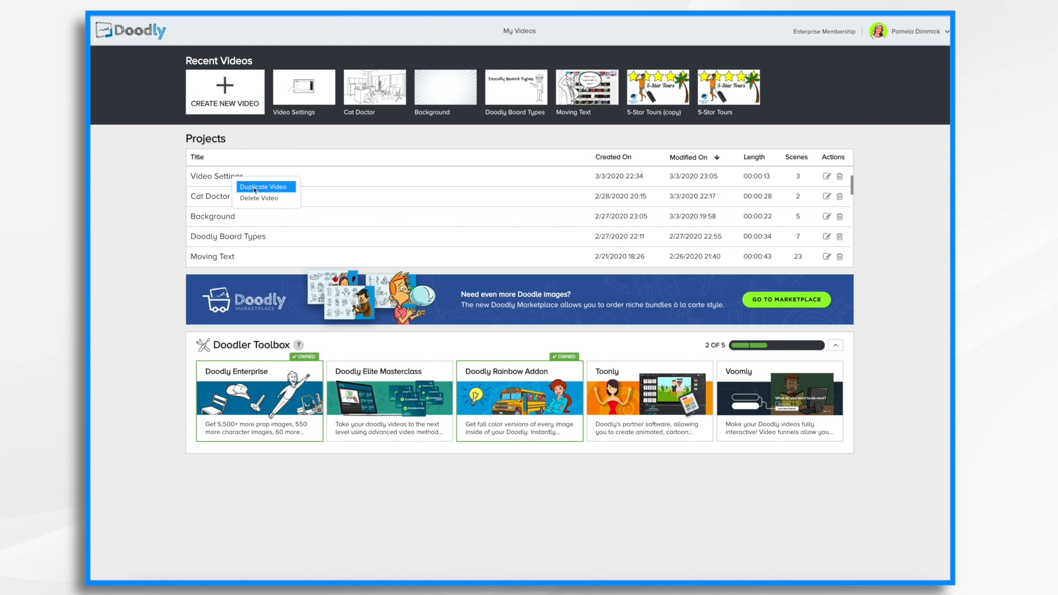
left_click(263, 186)
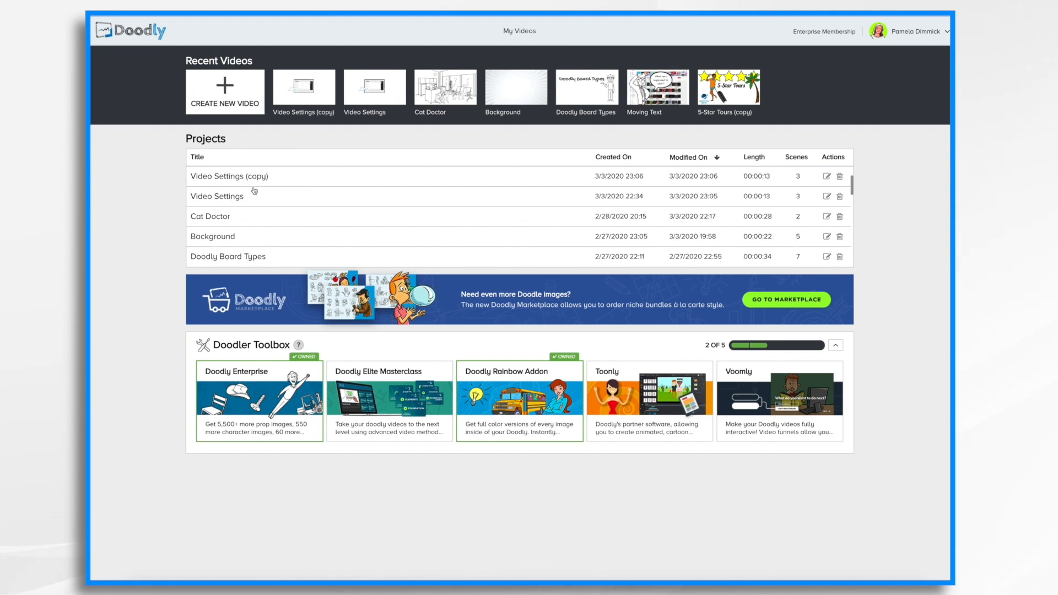
mouse_move(229, 178)
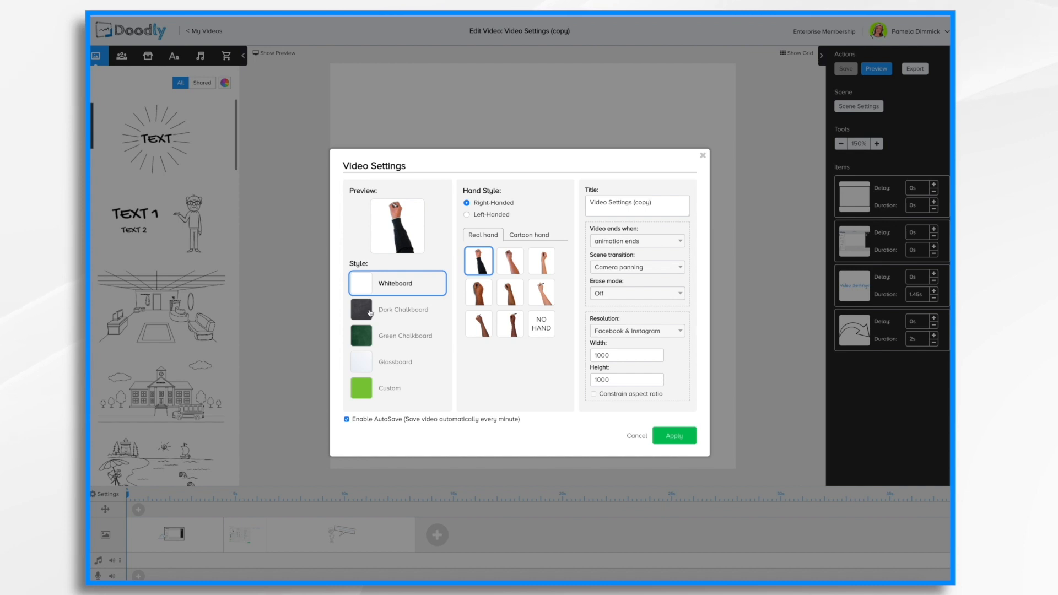
- Apply Dark Chalkboard and the title 'Video Settings Blackboard Version', then preview it
left_click(397, 309)
type("Blackboard Version")
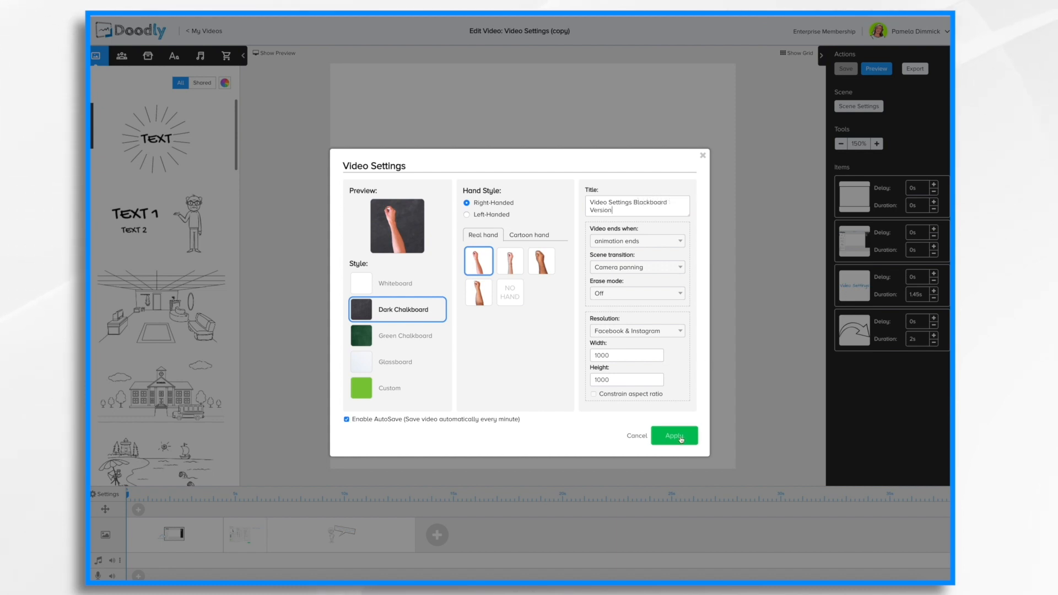
left_click(673, 435)
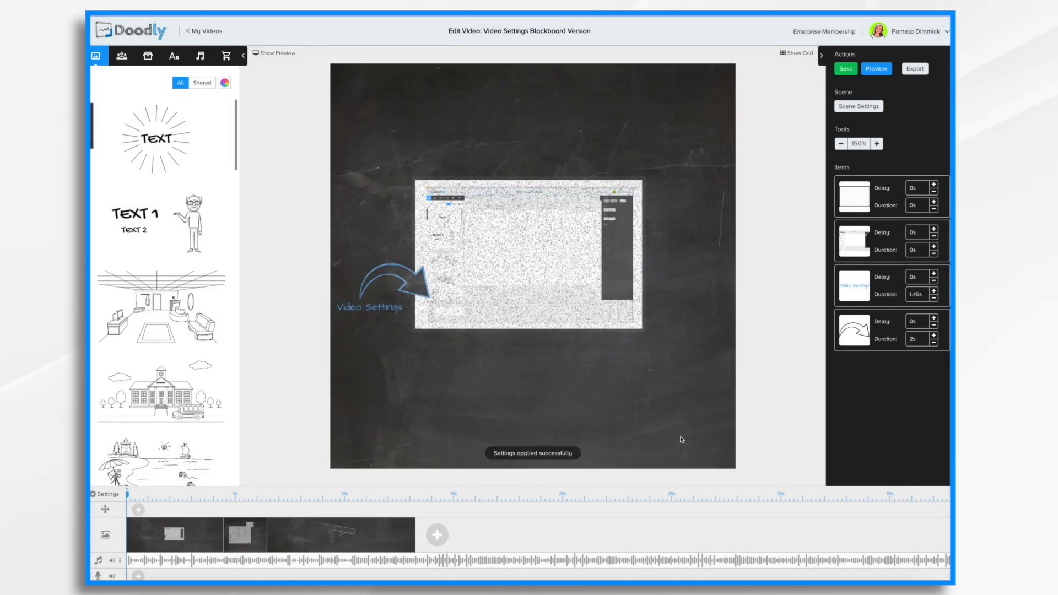
left_click(876, 68)
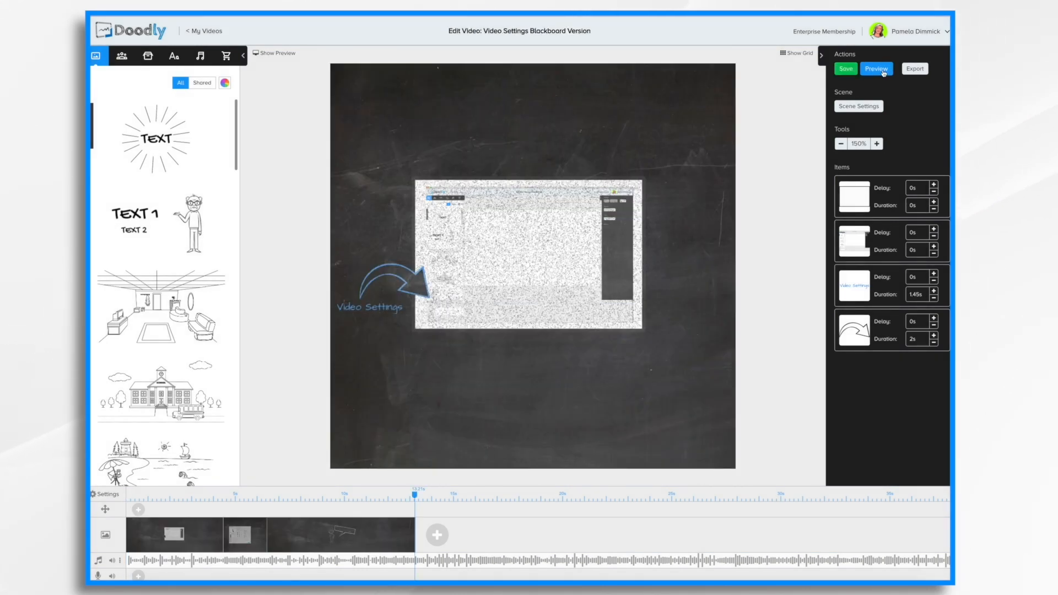
left_click(875, 69)
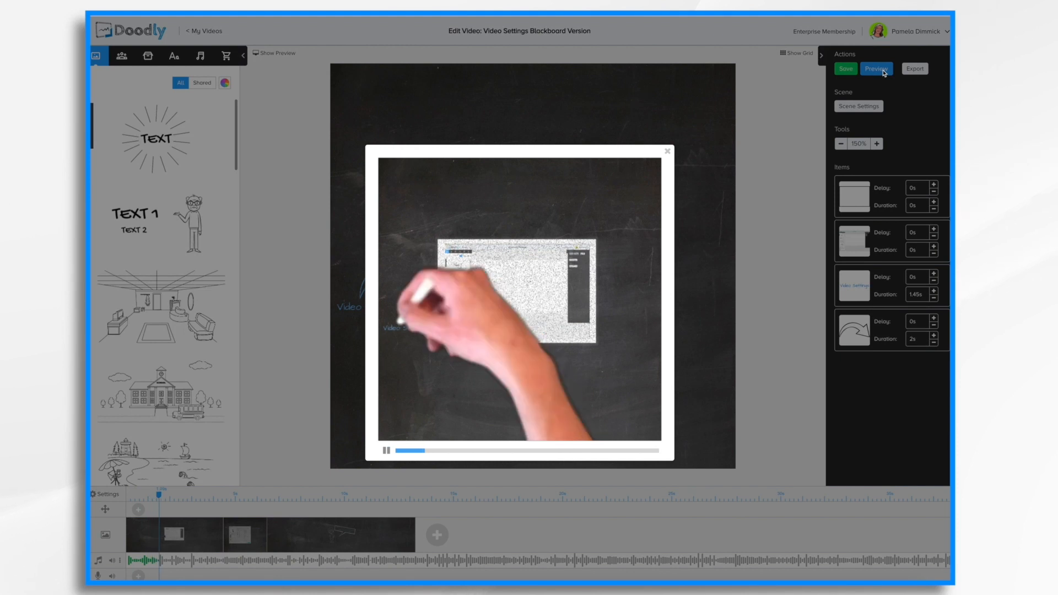